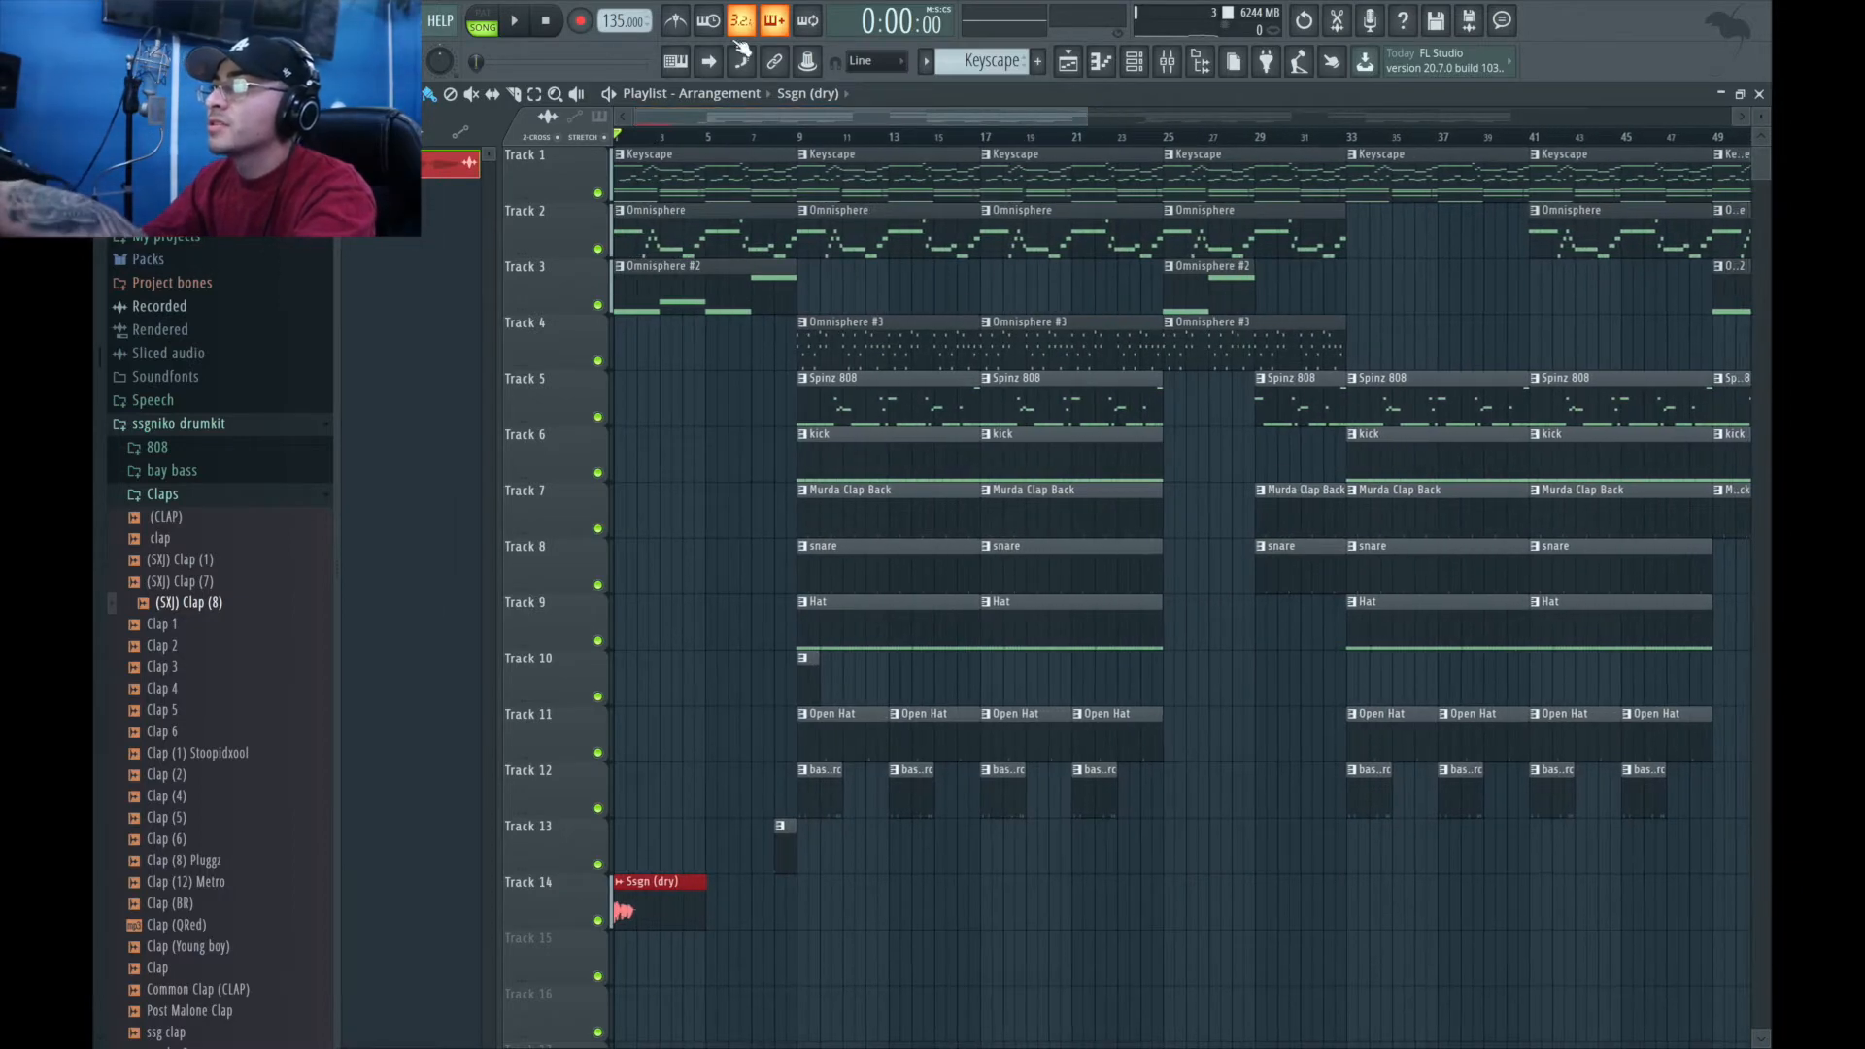
Step: Play and stop the arrangement, scroll through the Keyscape chord notes, then replay
click(514, 22)
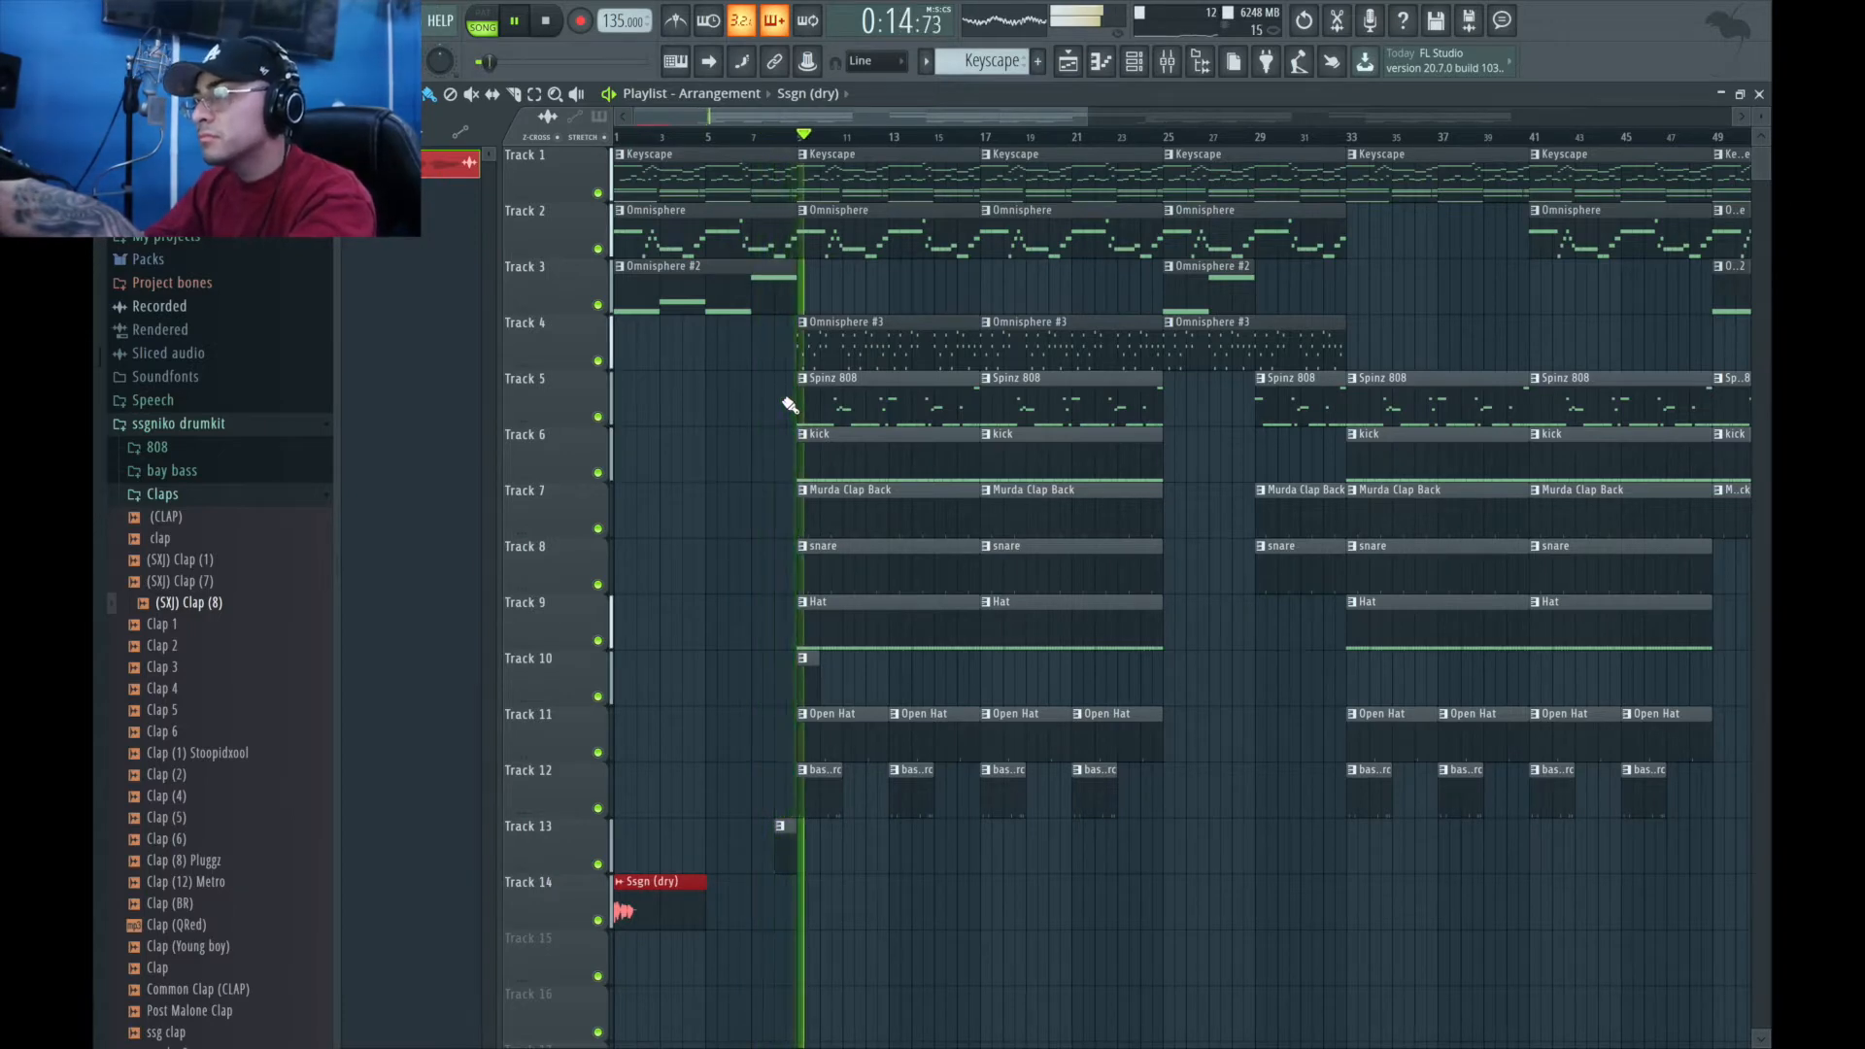
click(545, 21)
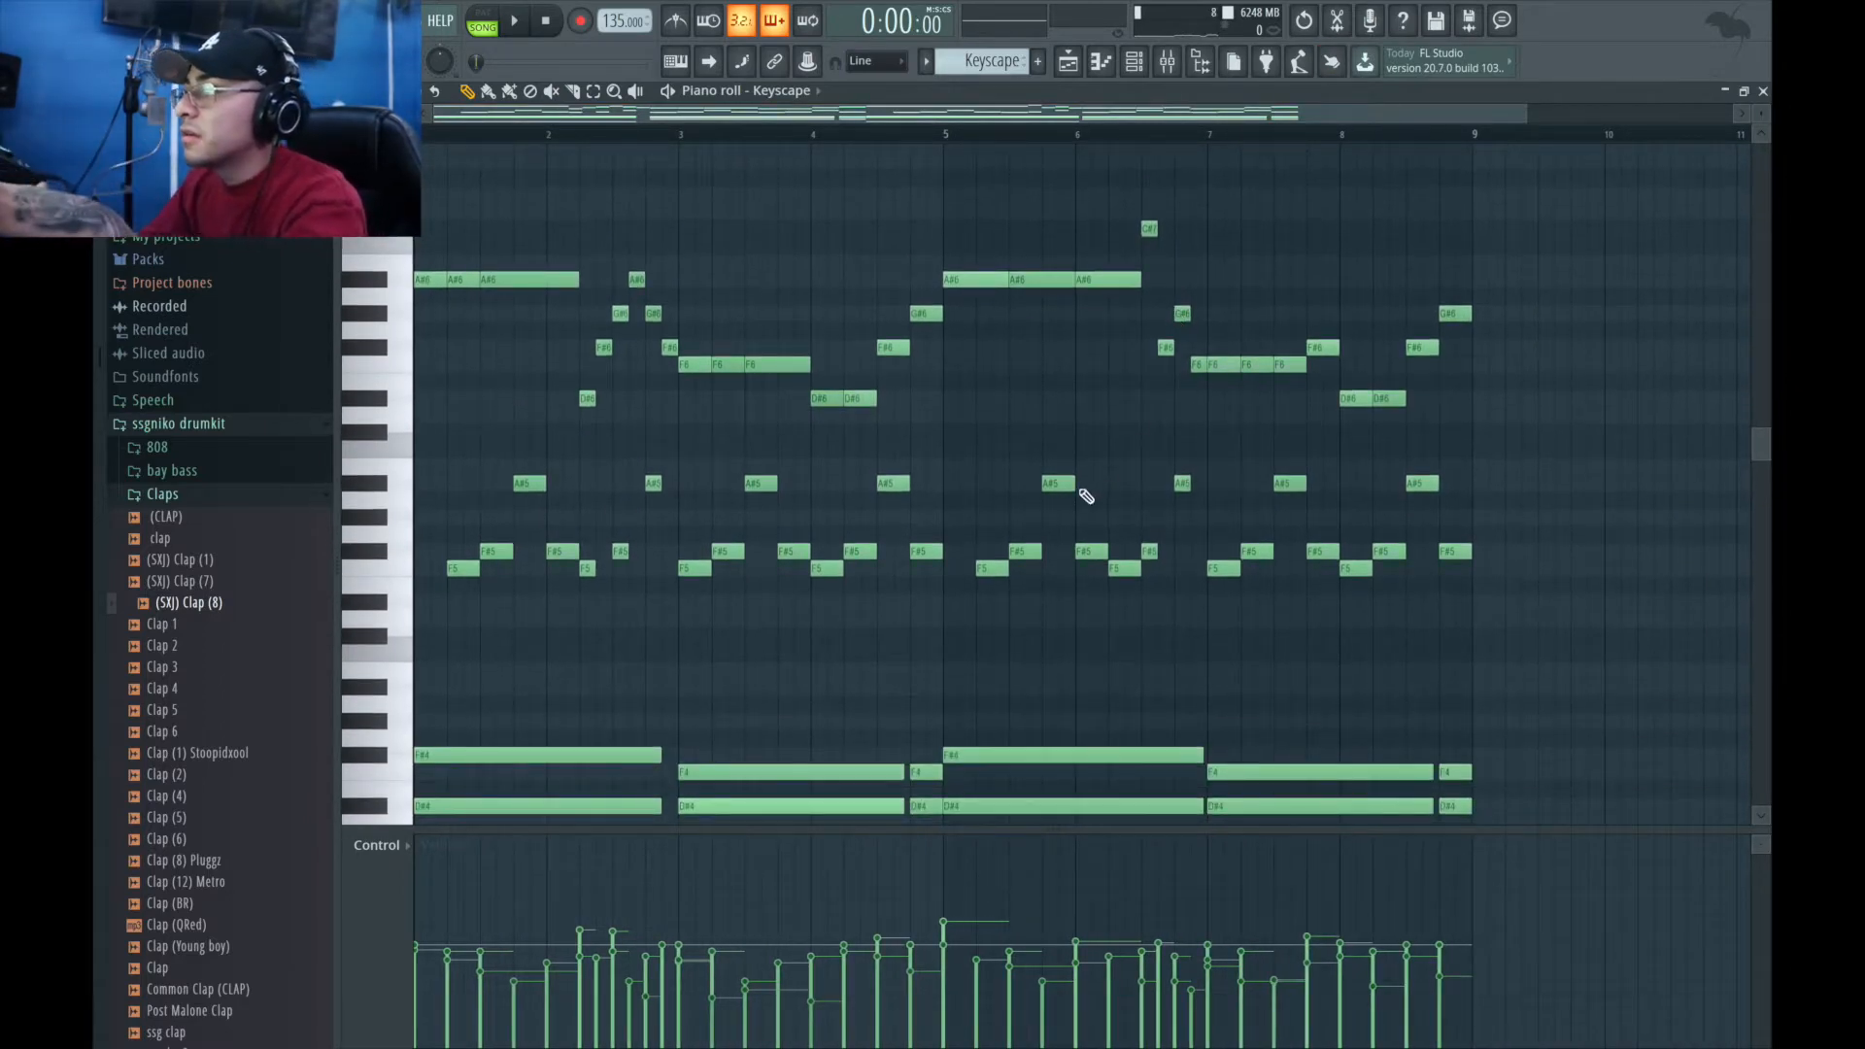
scroll(down, 3)
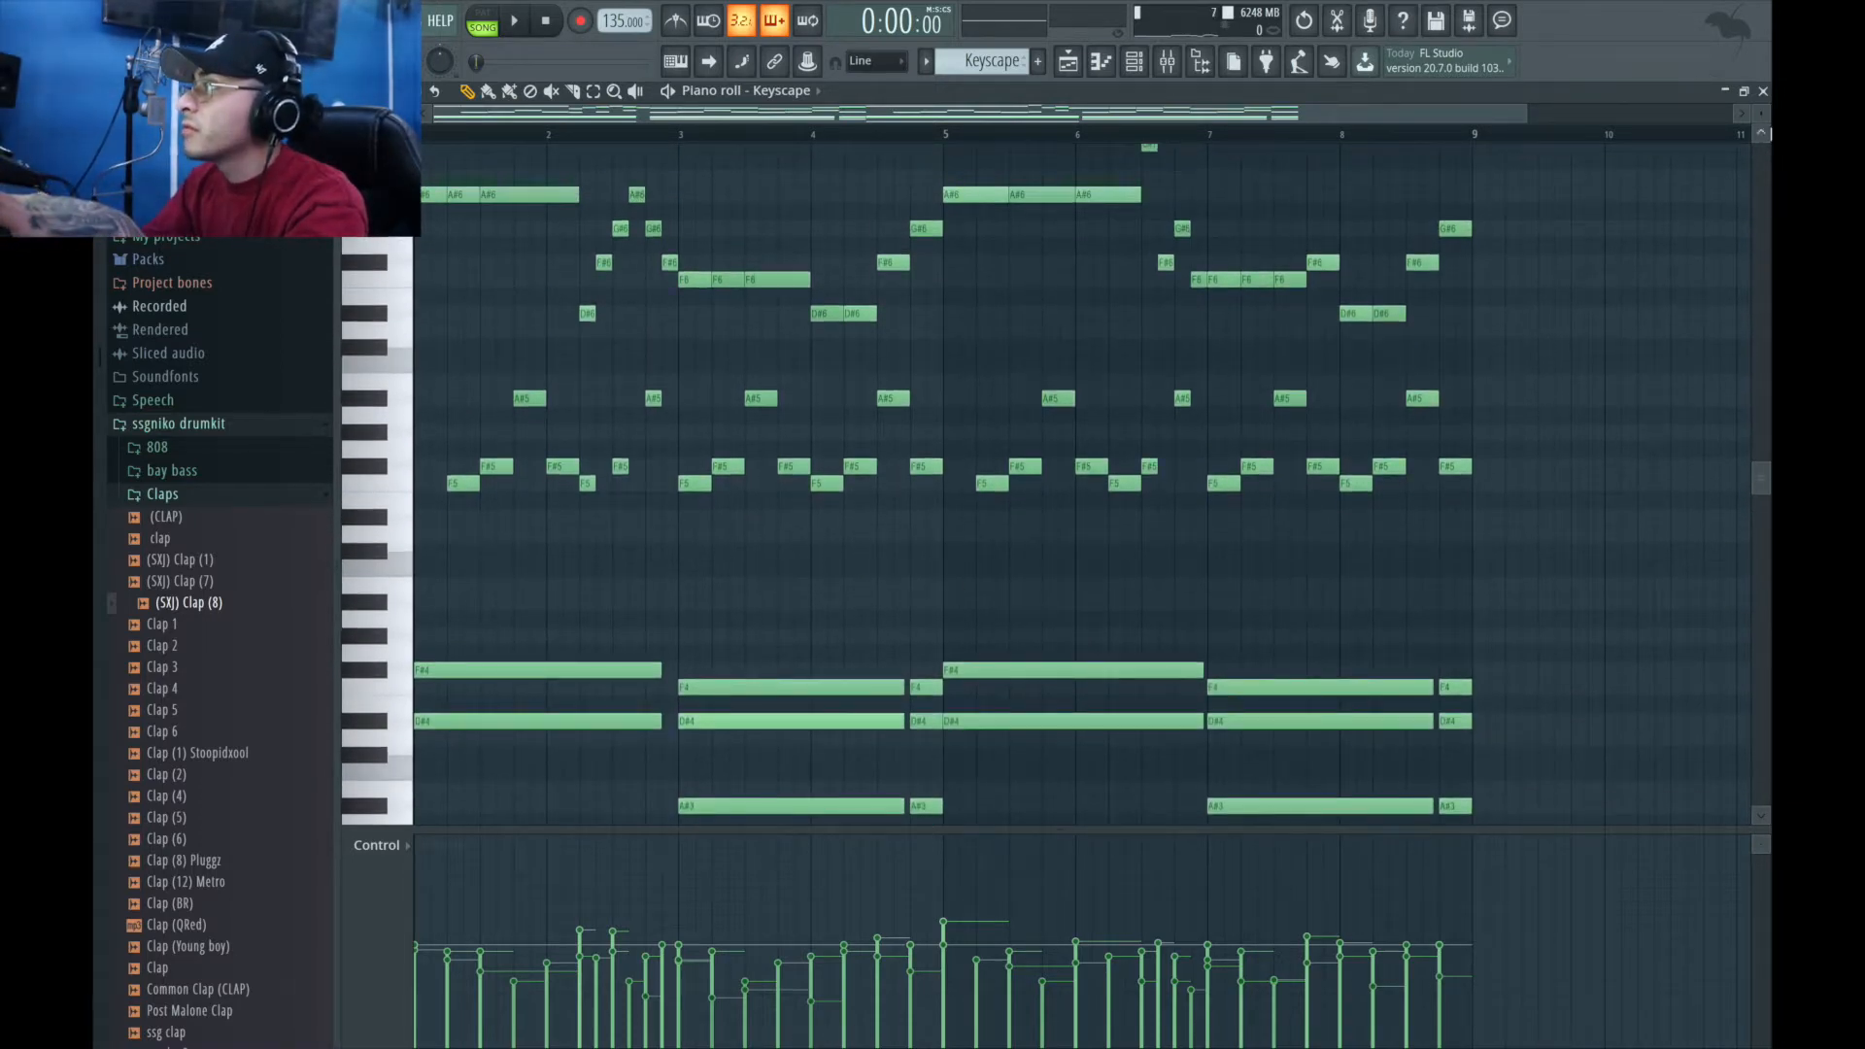
scroll(up, 3)
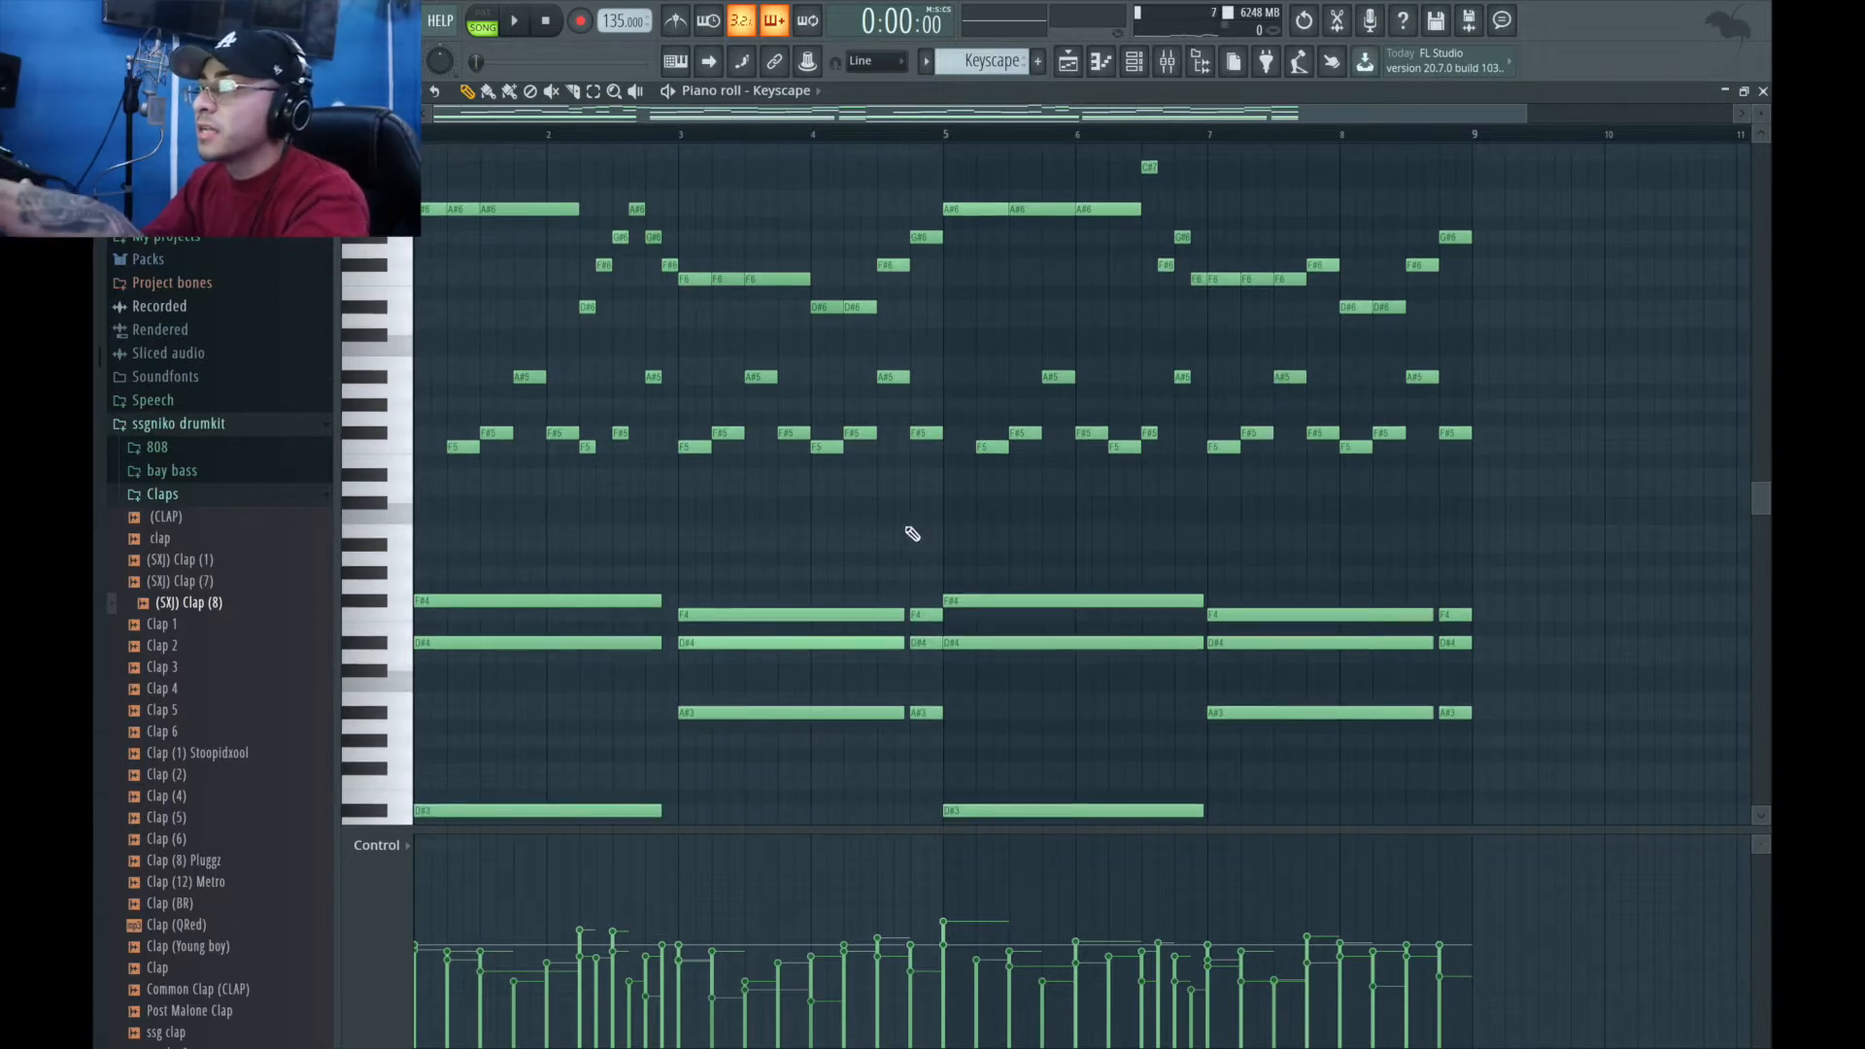
scroll(up, 3)
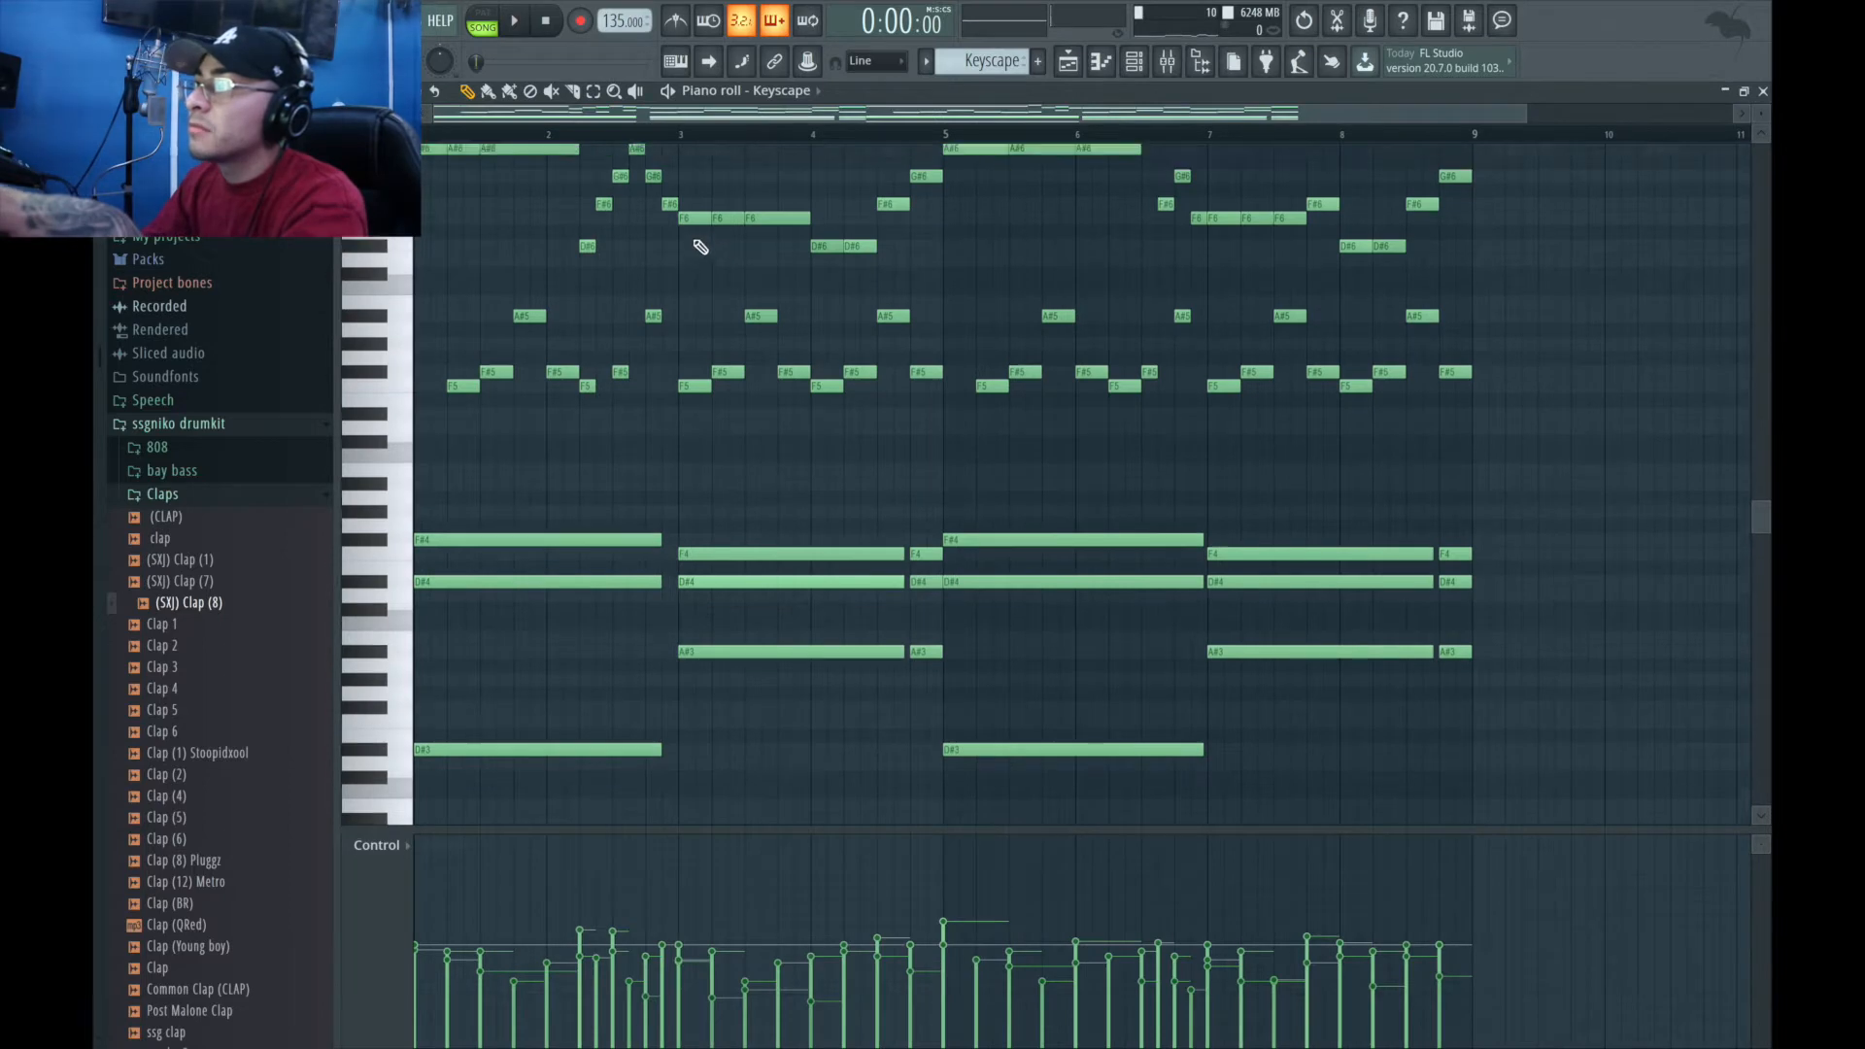
click(514, 21)
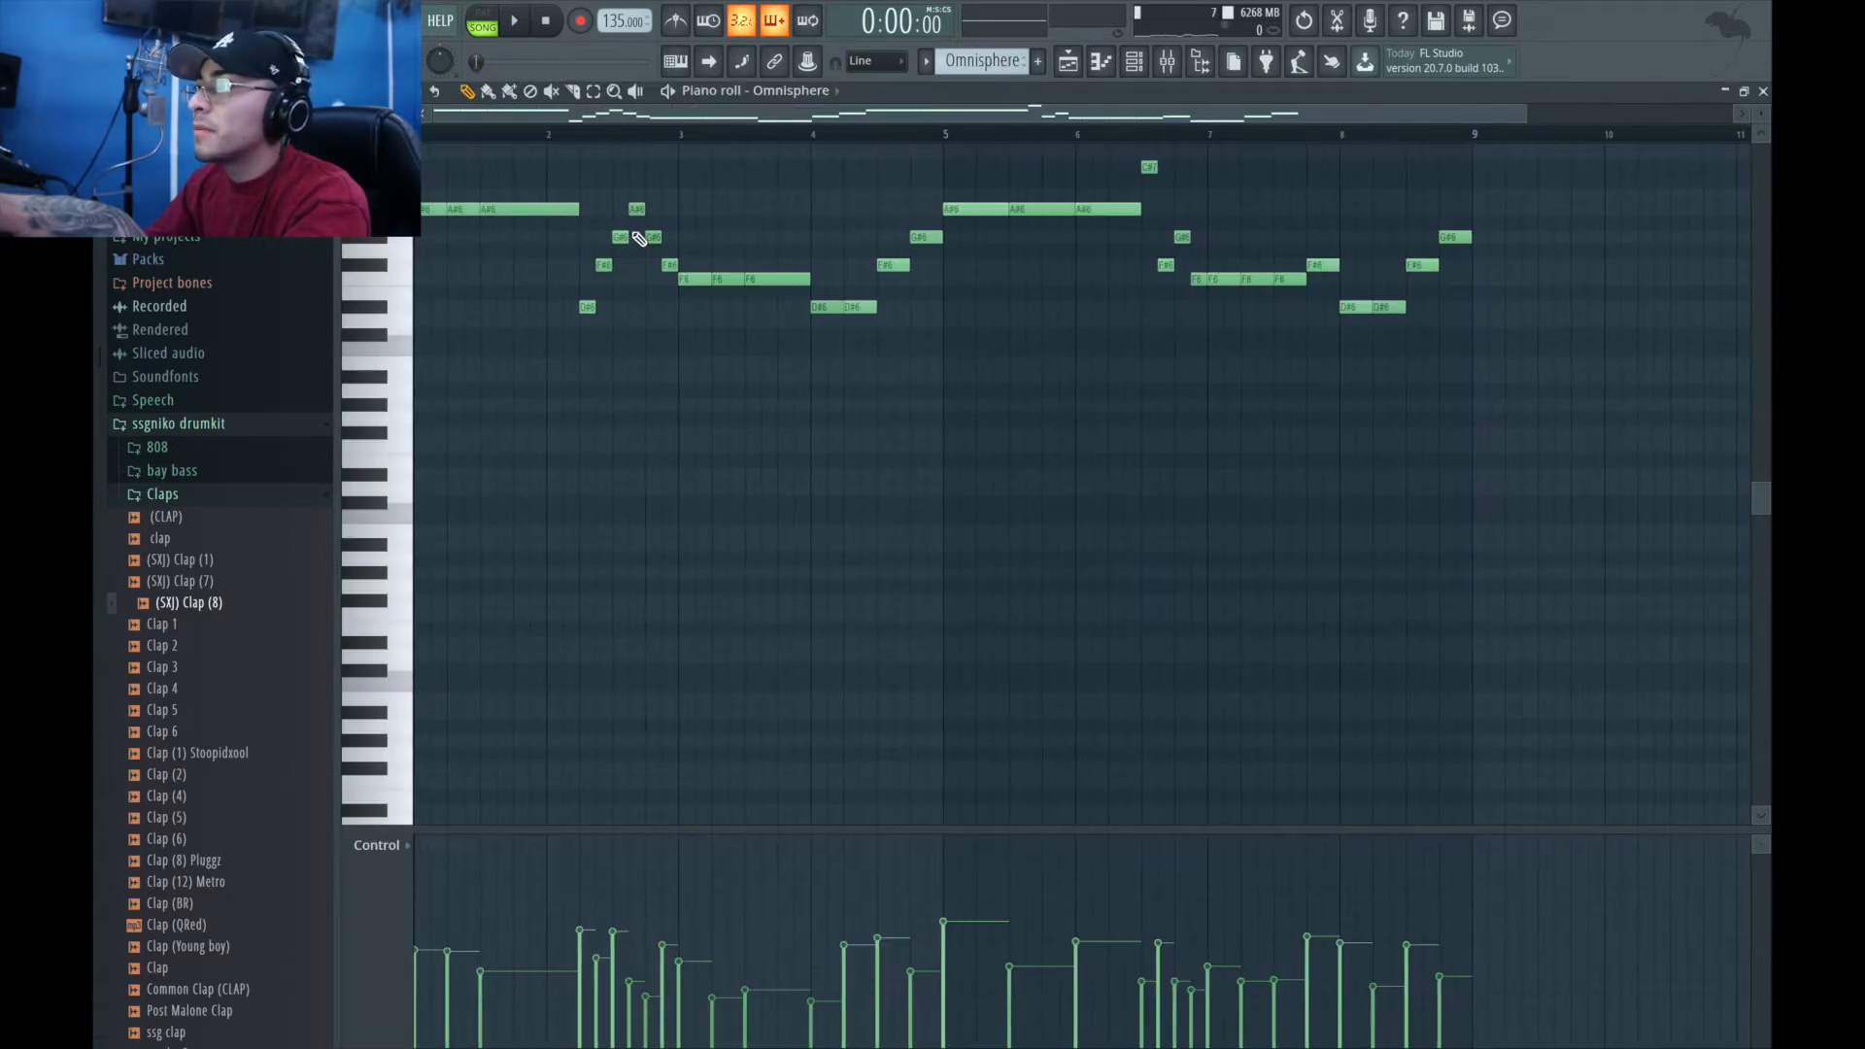
Step: Leave the Omnisphere melody notes and return to the Playlist arrangement
click(514, 22)
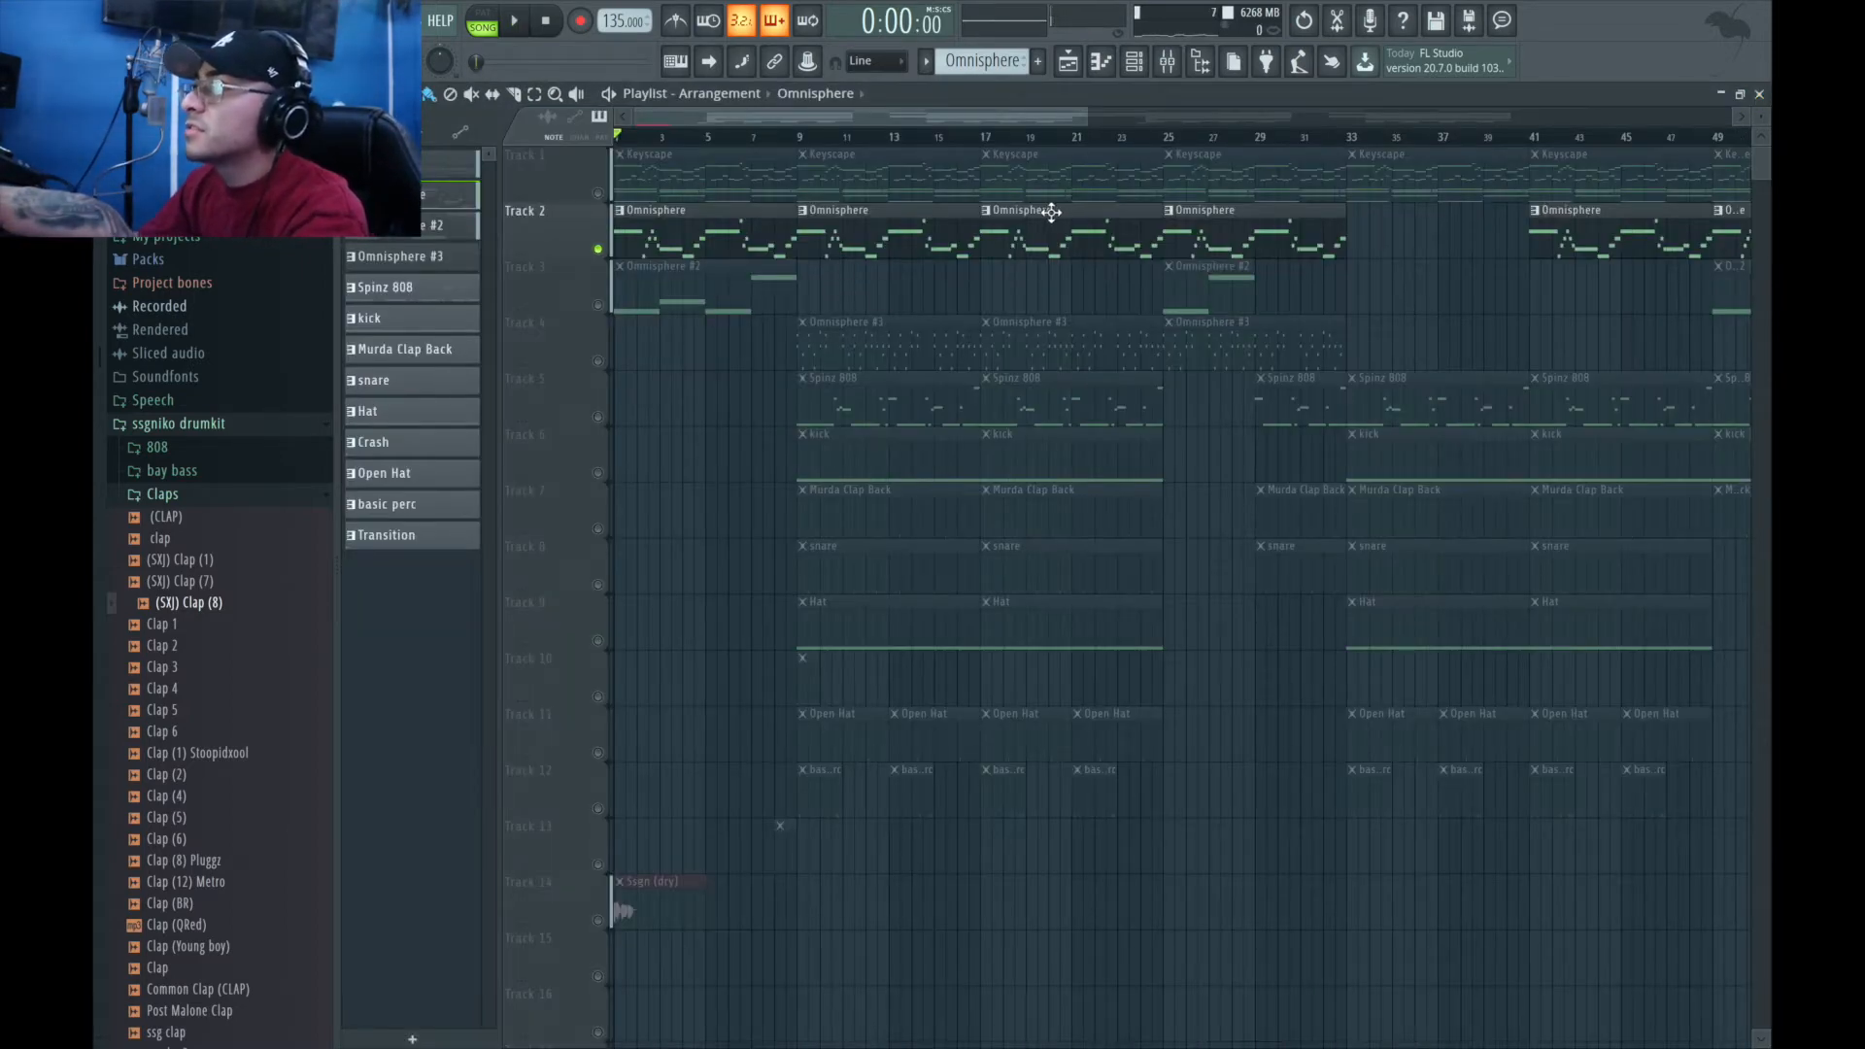
click(1131, 61)
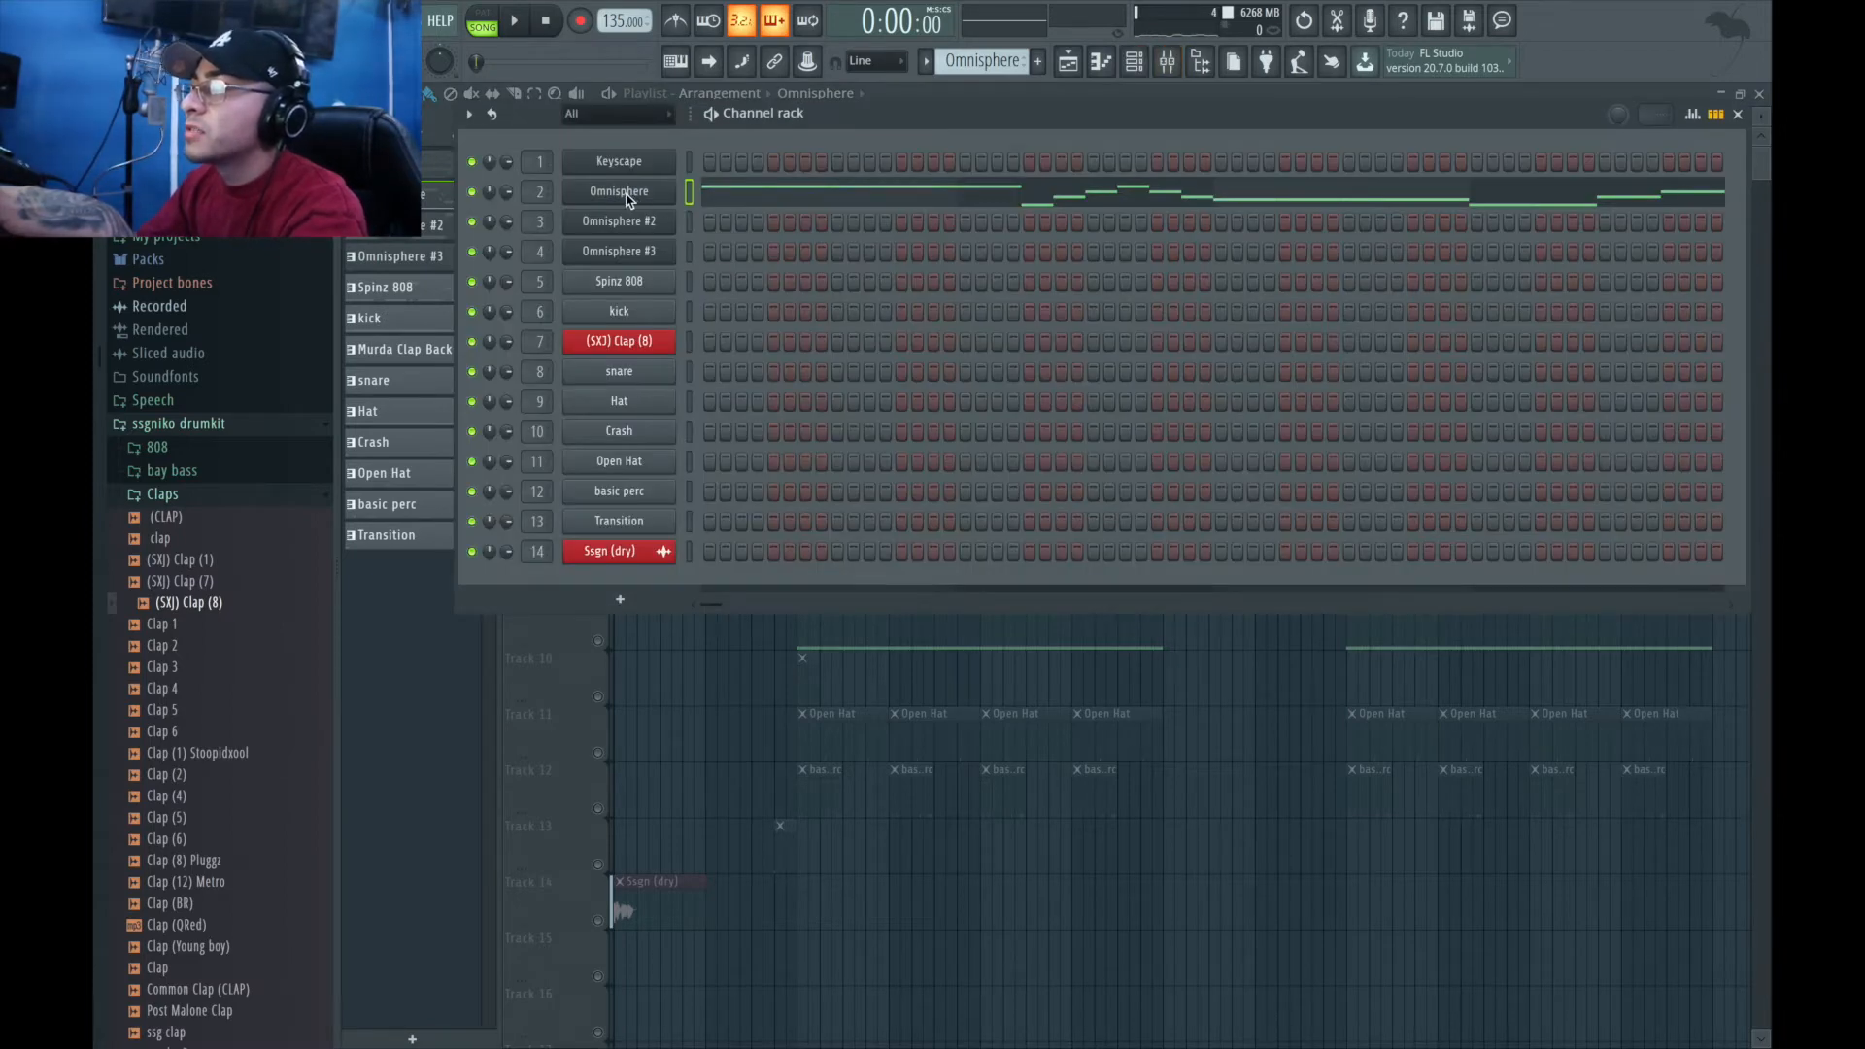
mouse_move(653, 226)
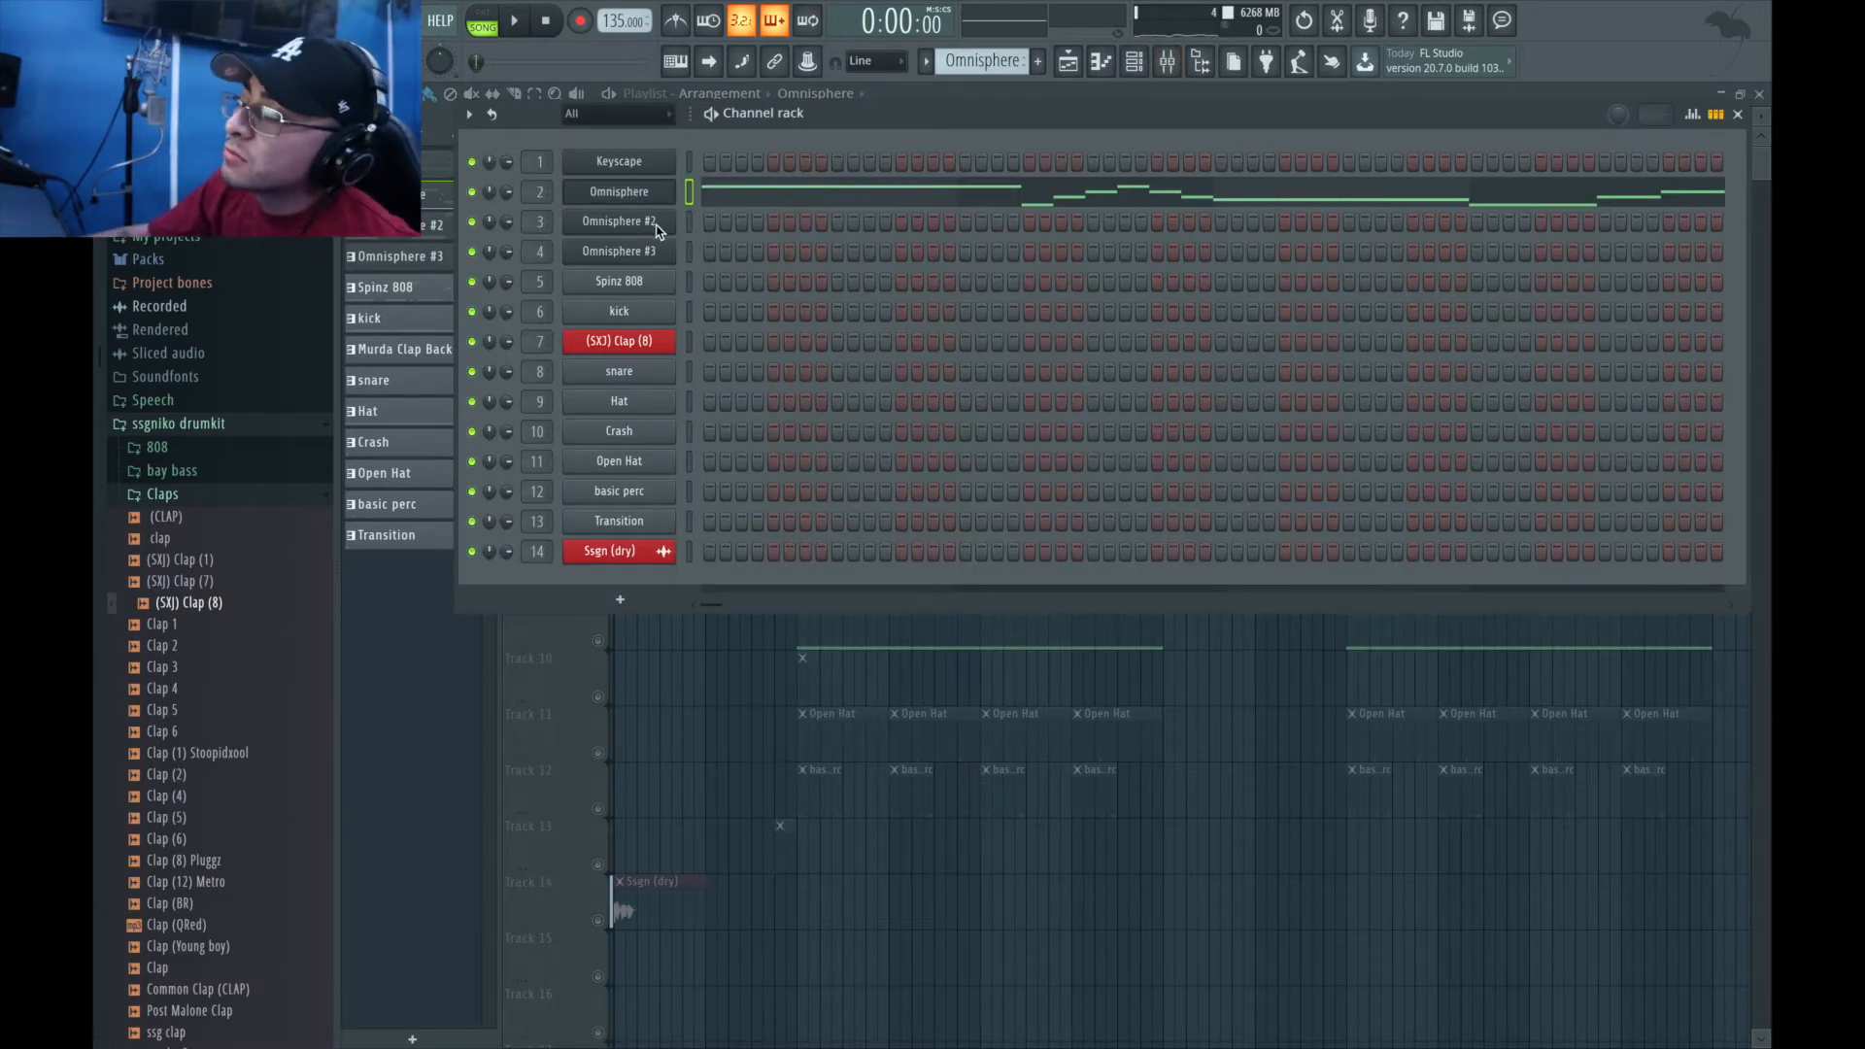
double_click(619, 221)
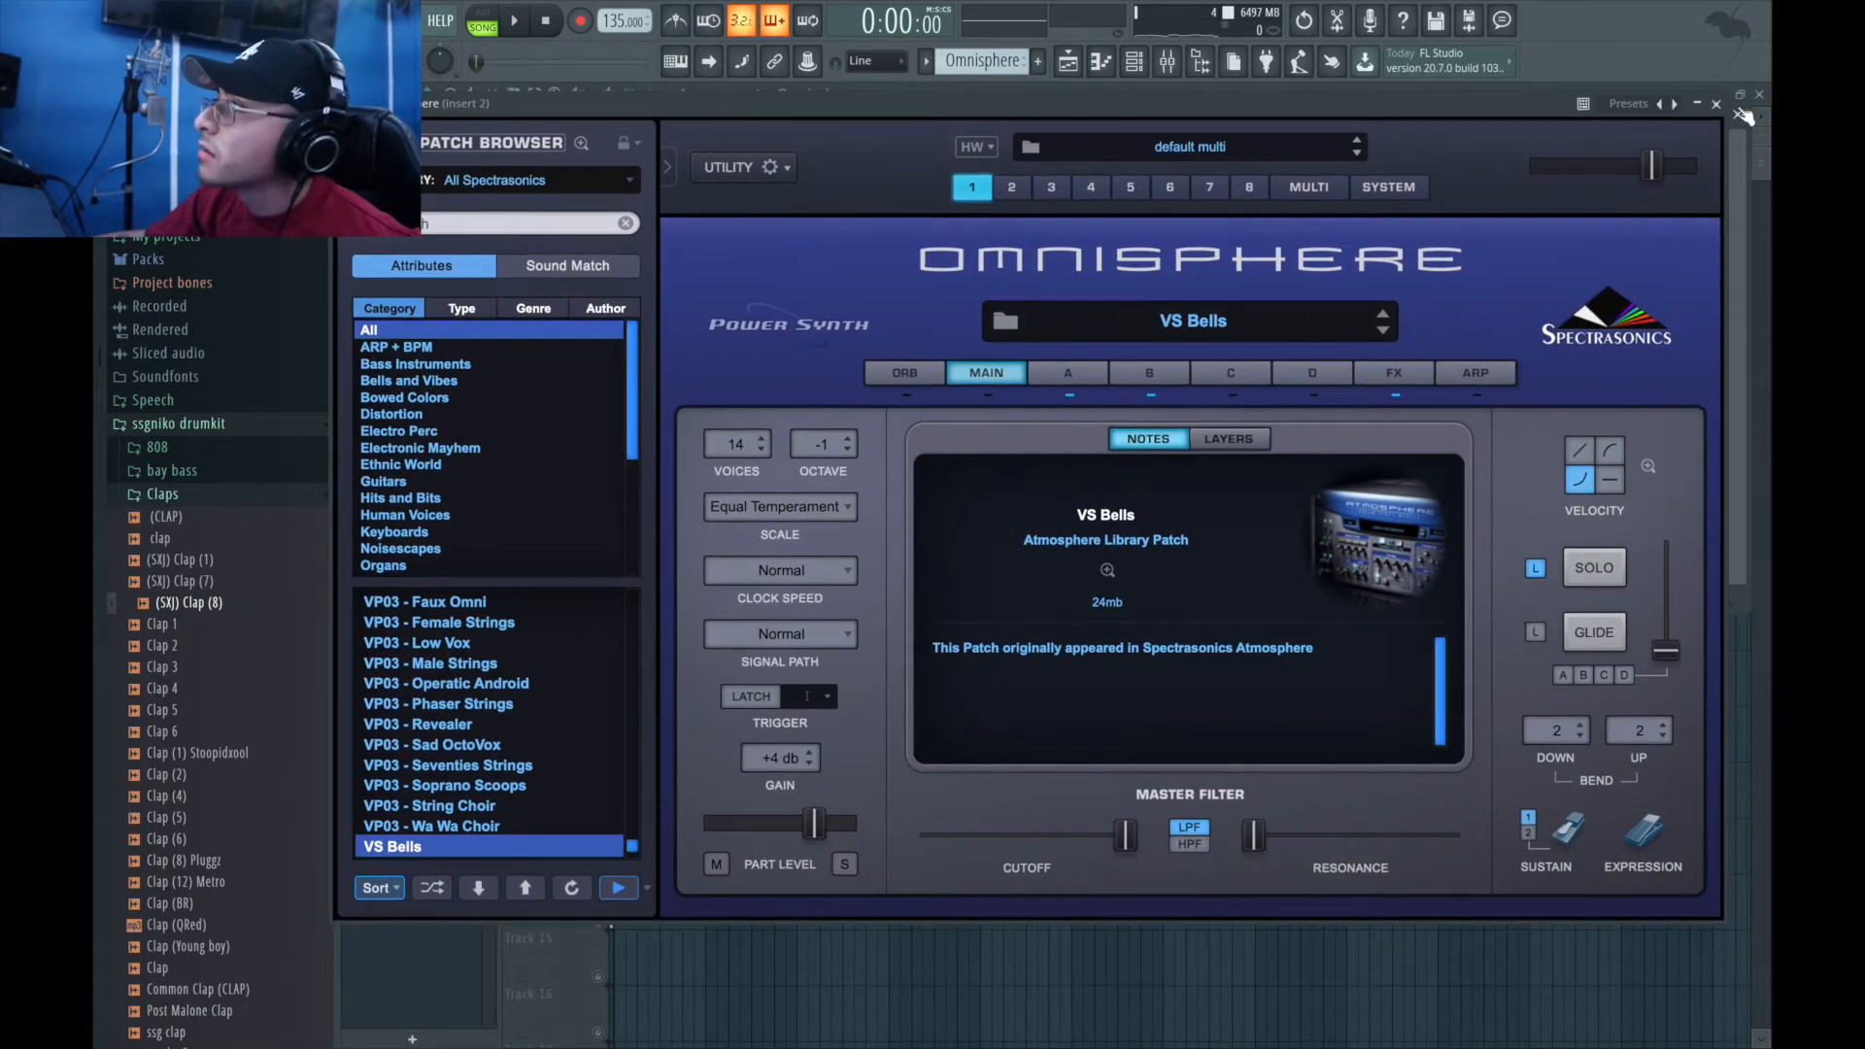
click(1758, 94)
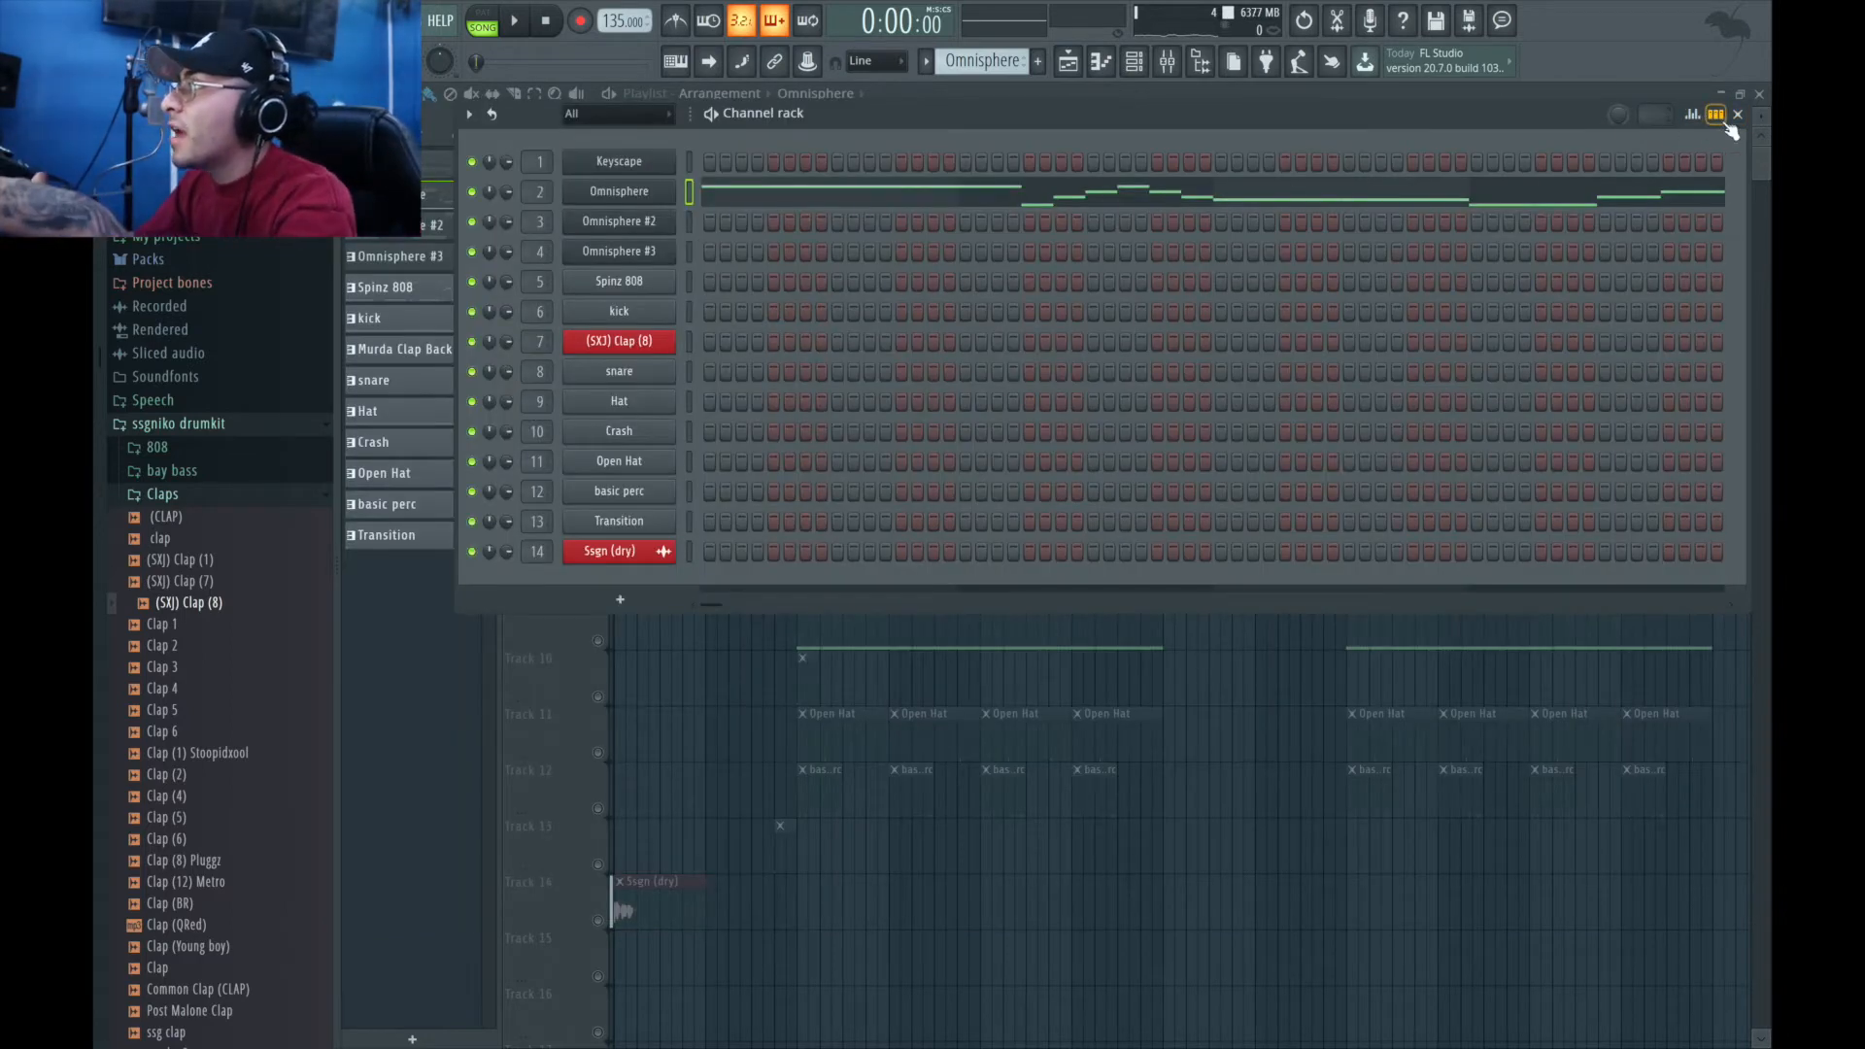
click(1737, 115)
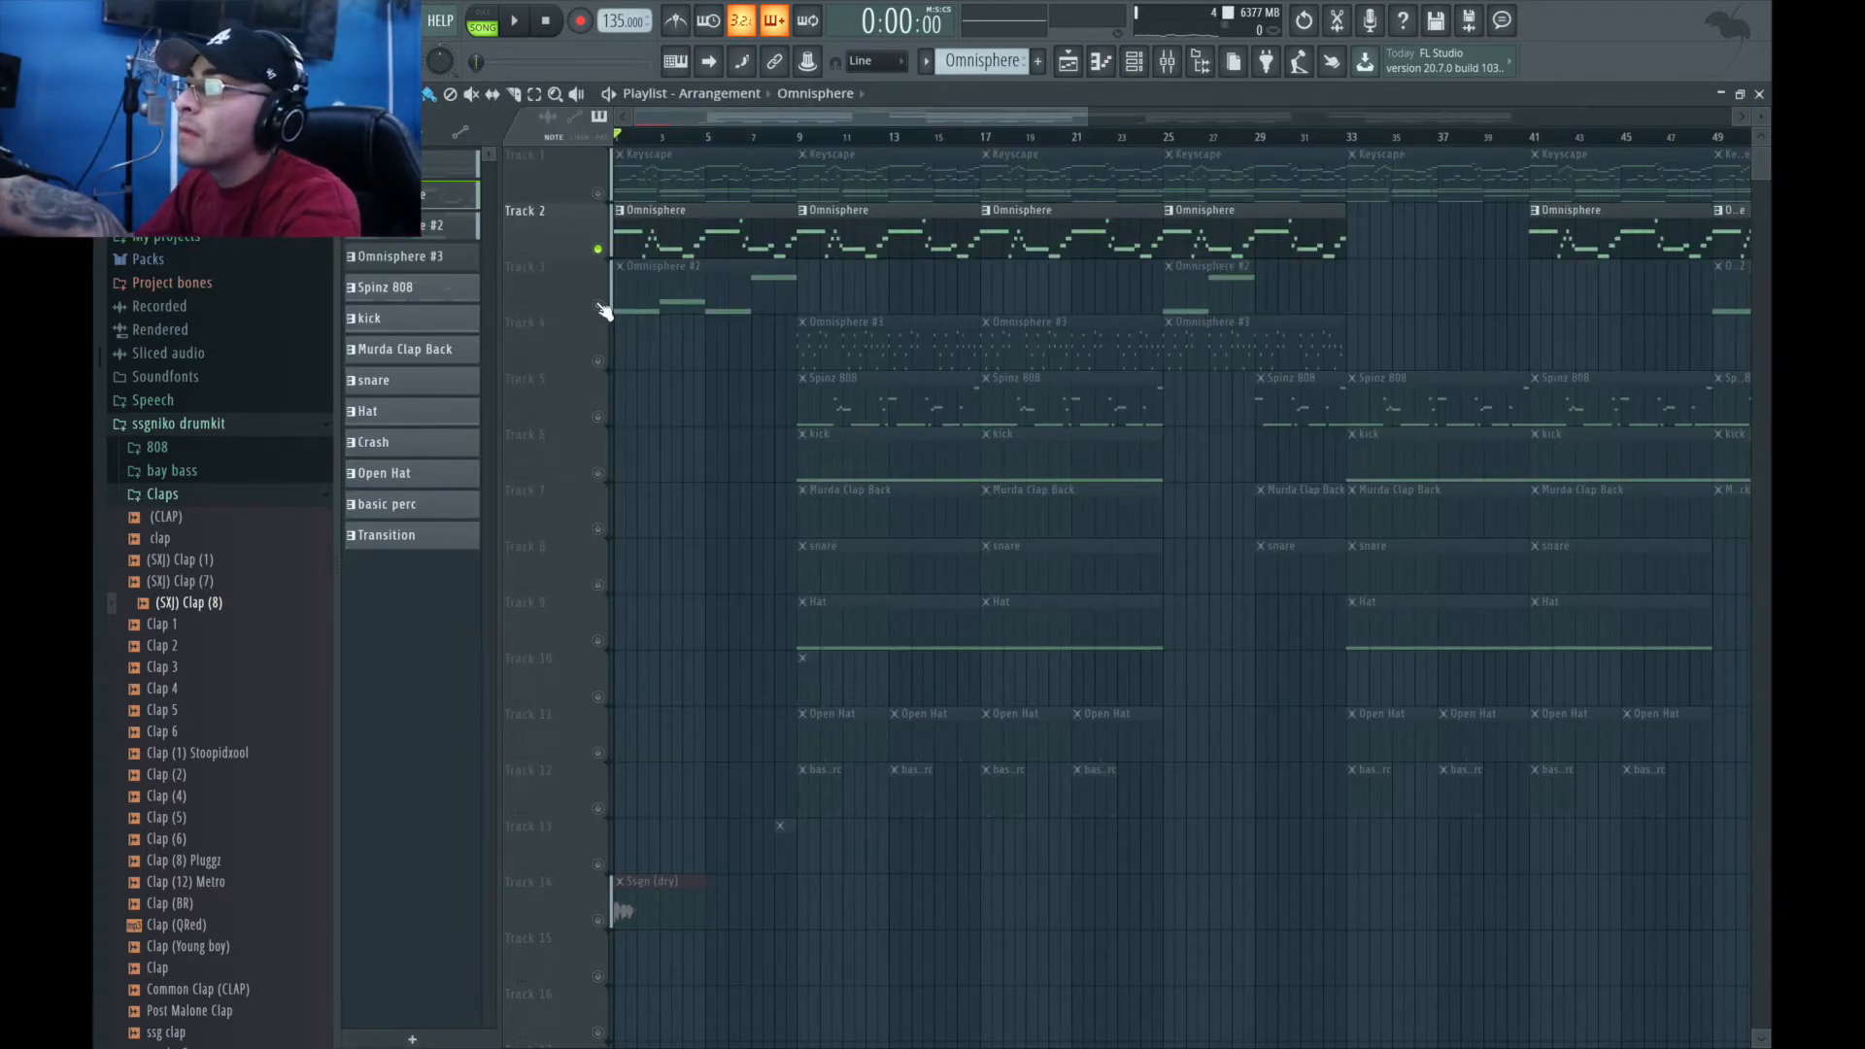
Step: Solo Omnisphere #2, open the Omnisphere #3 pattern's notes, and stop playback
click(513, 20)
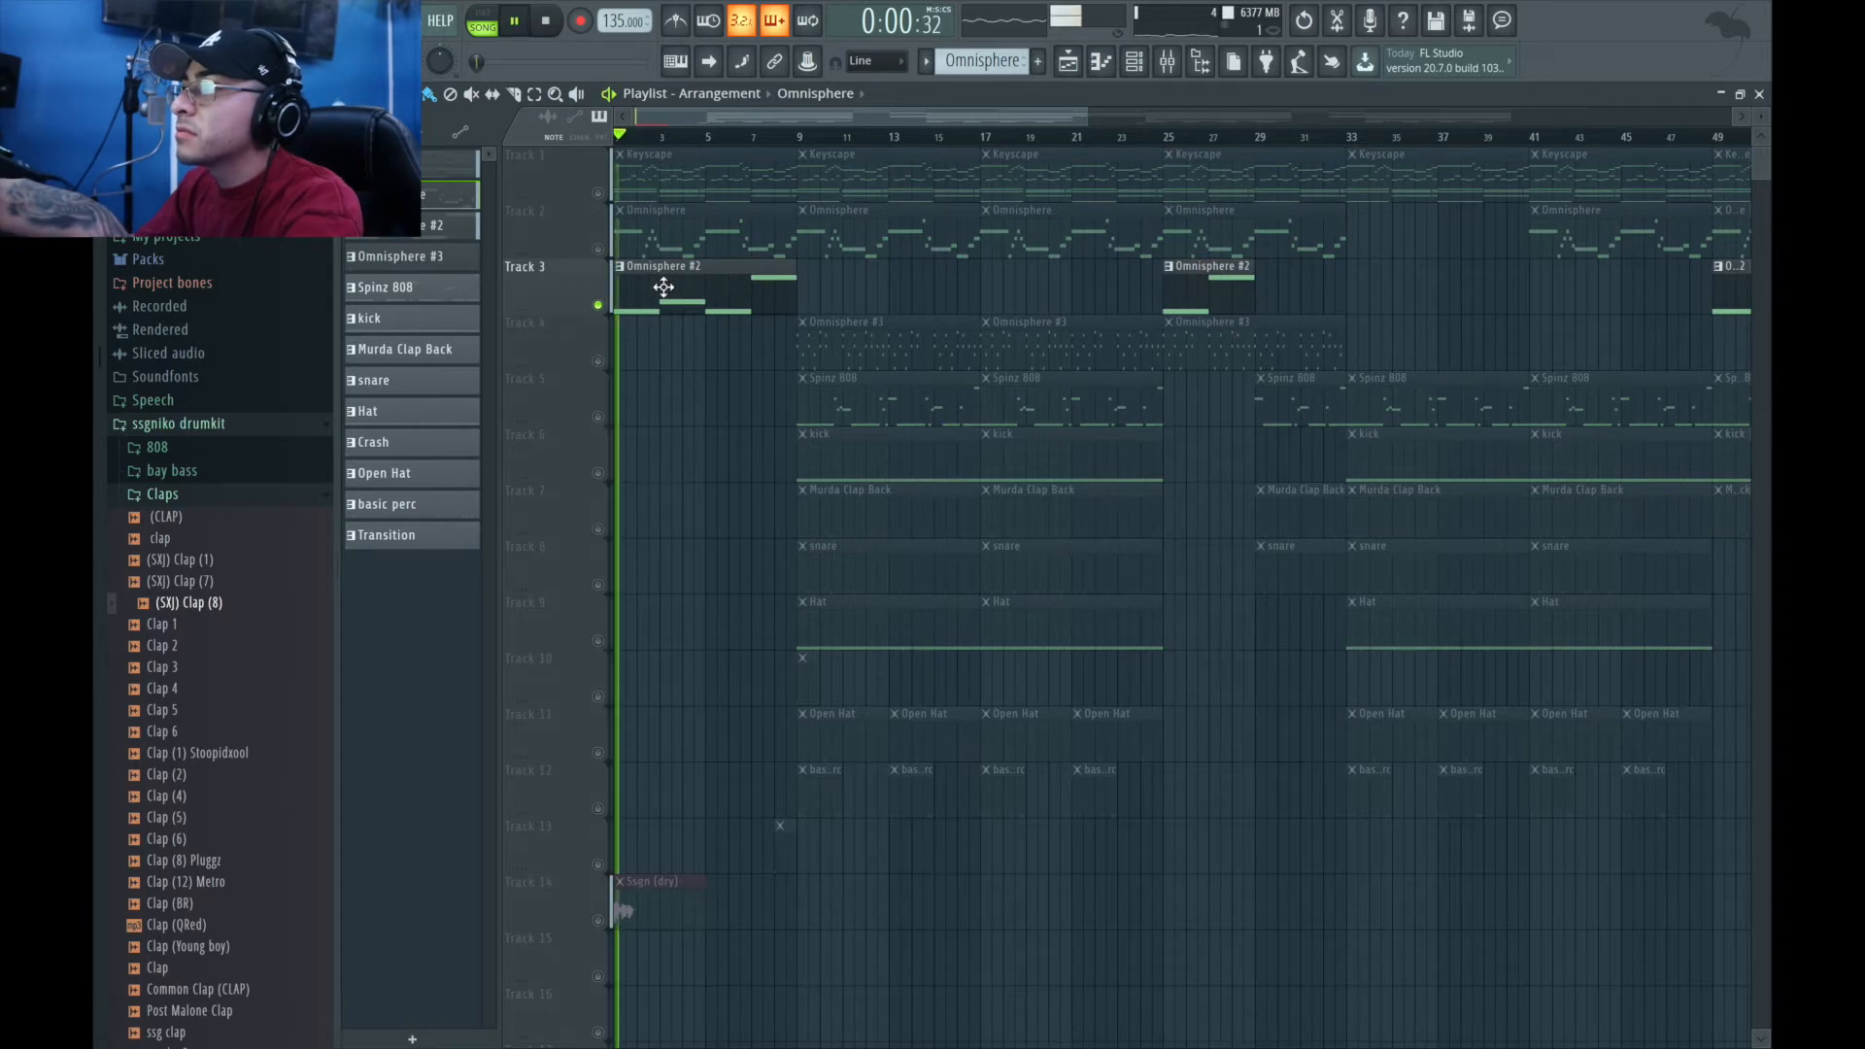
double_click(663, 265)
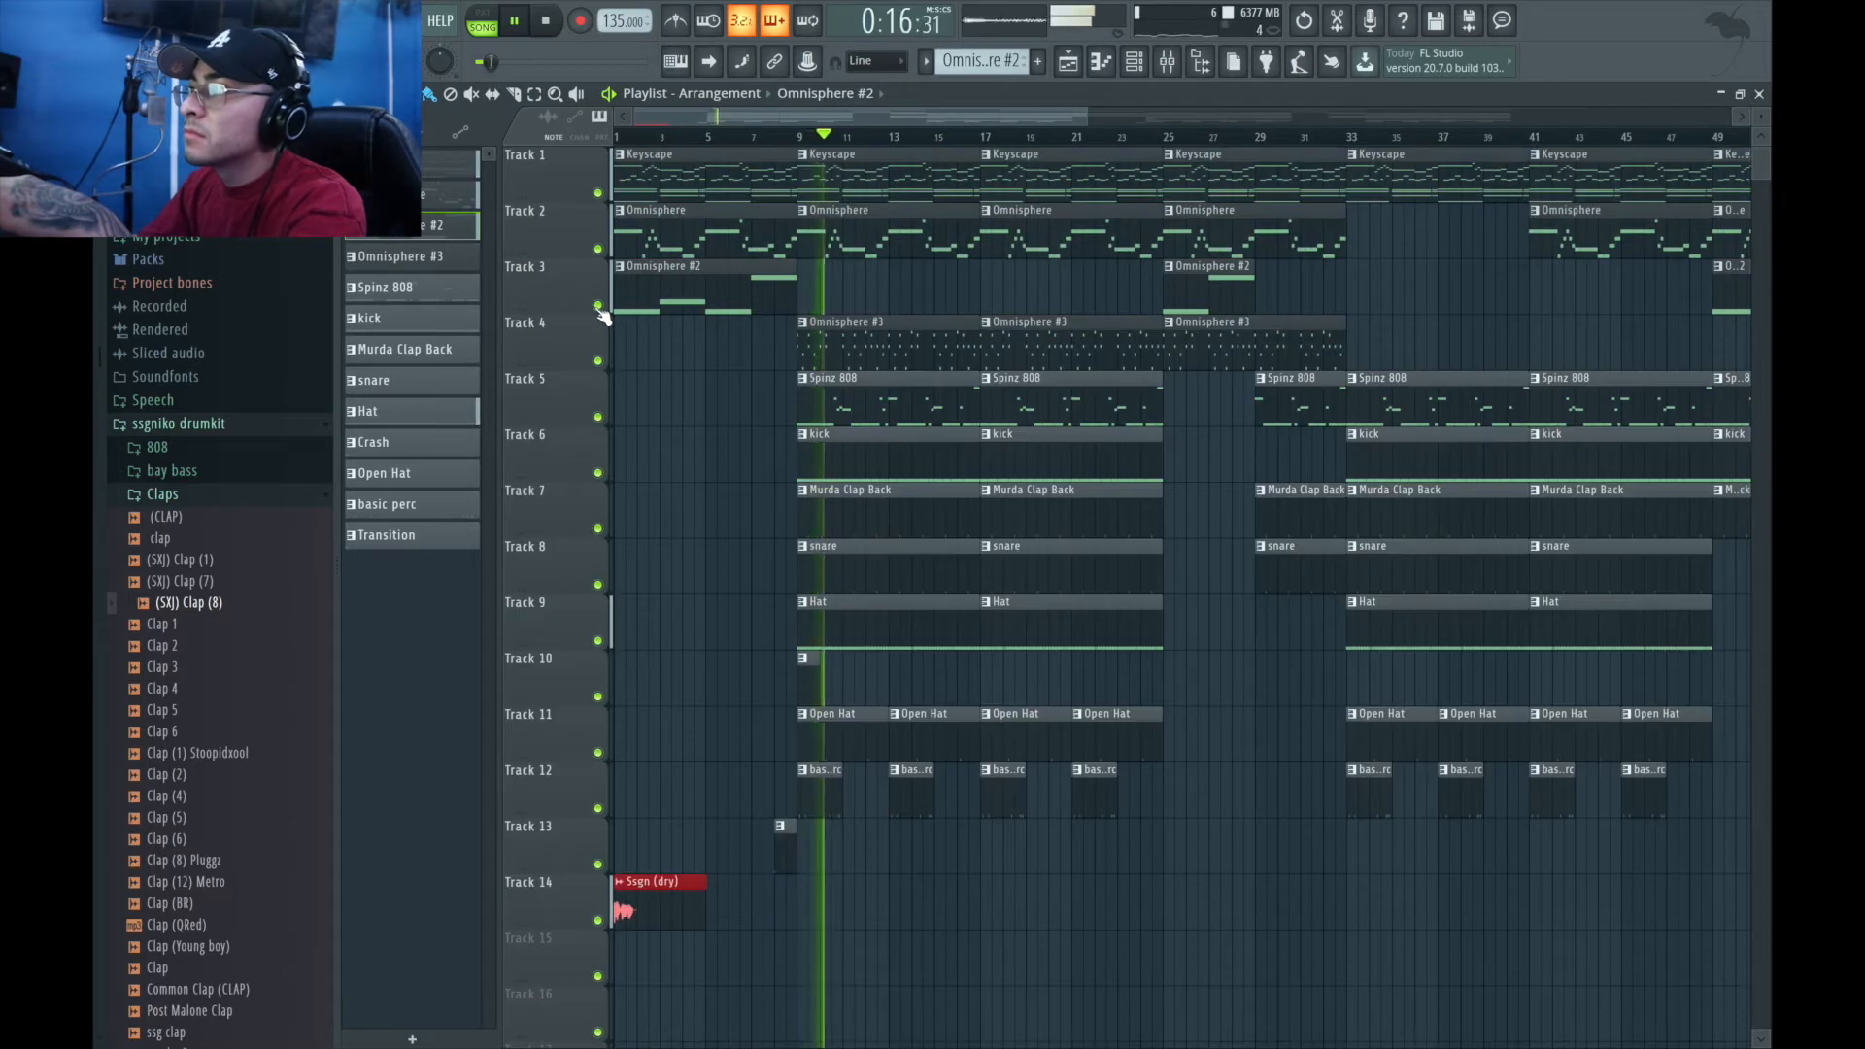
click(544, 22)
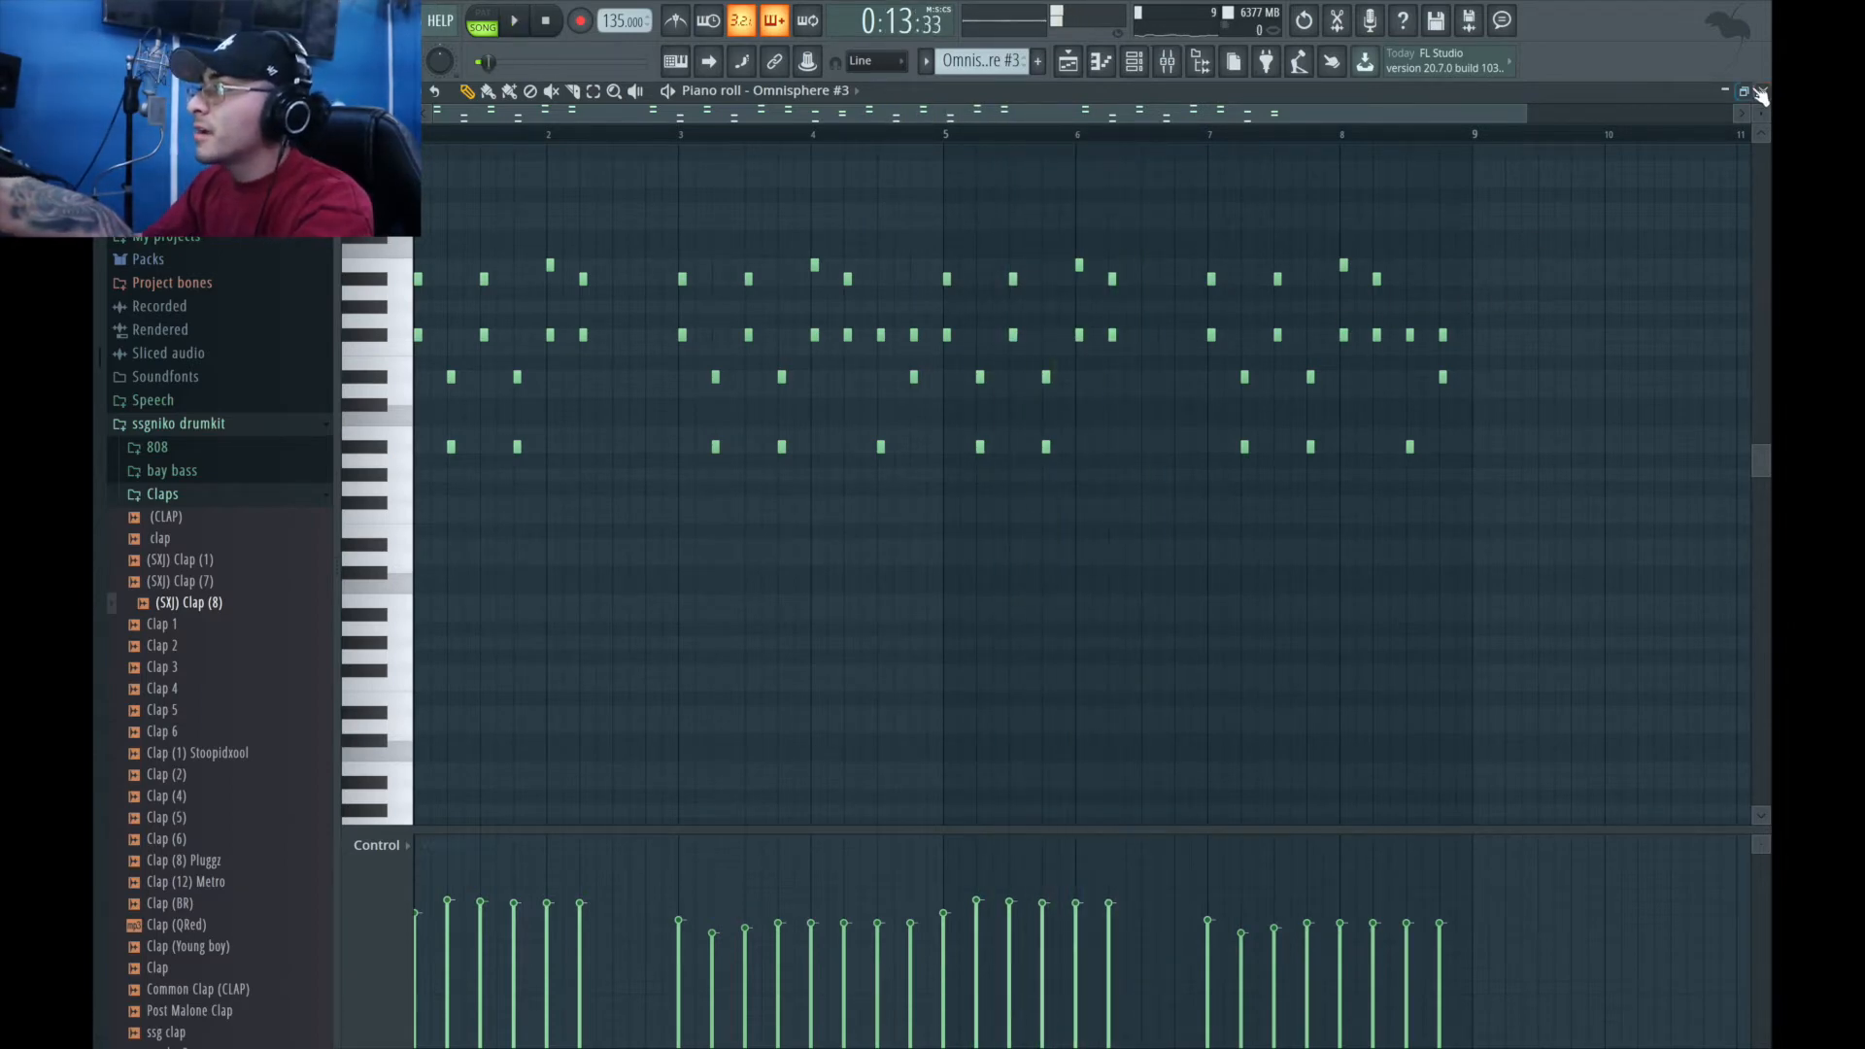
Step: Close the Omnisphere #3 notes and open a Spinz 808 clip's pattern
click(1760, 96)
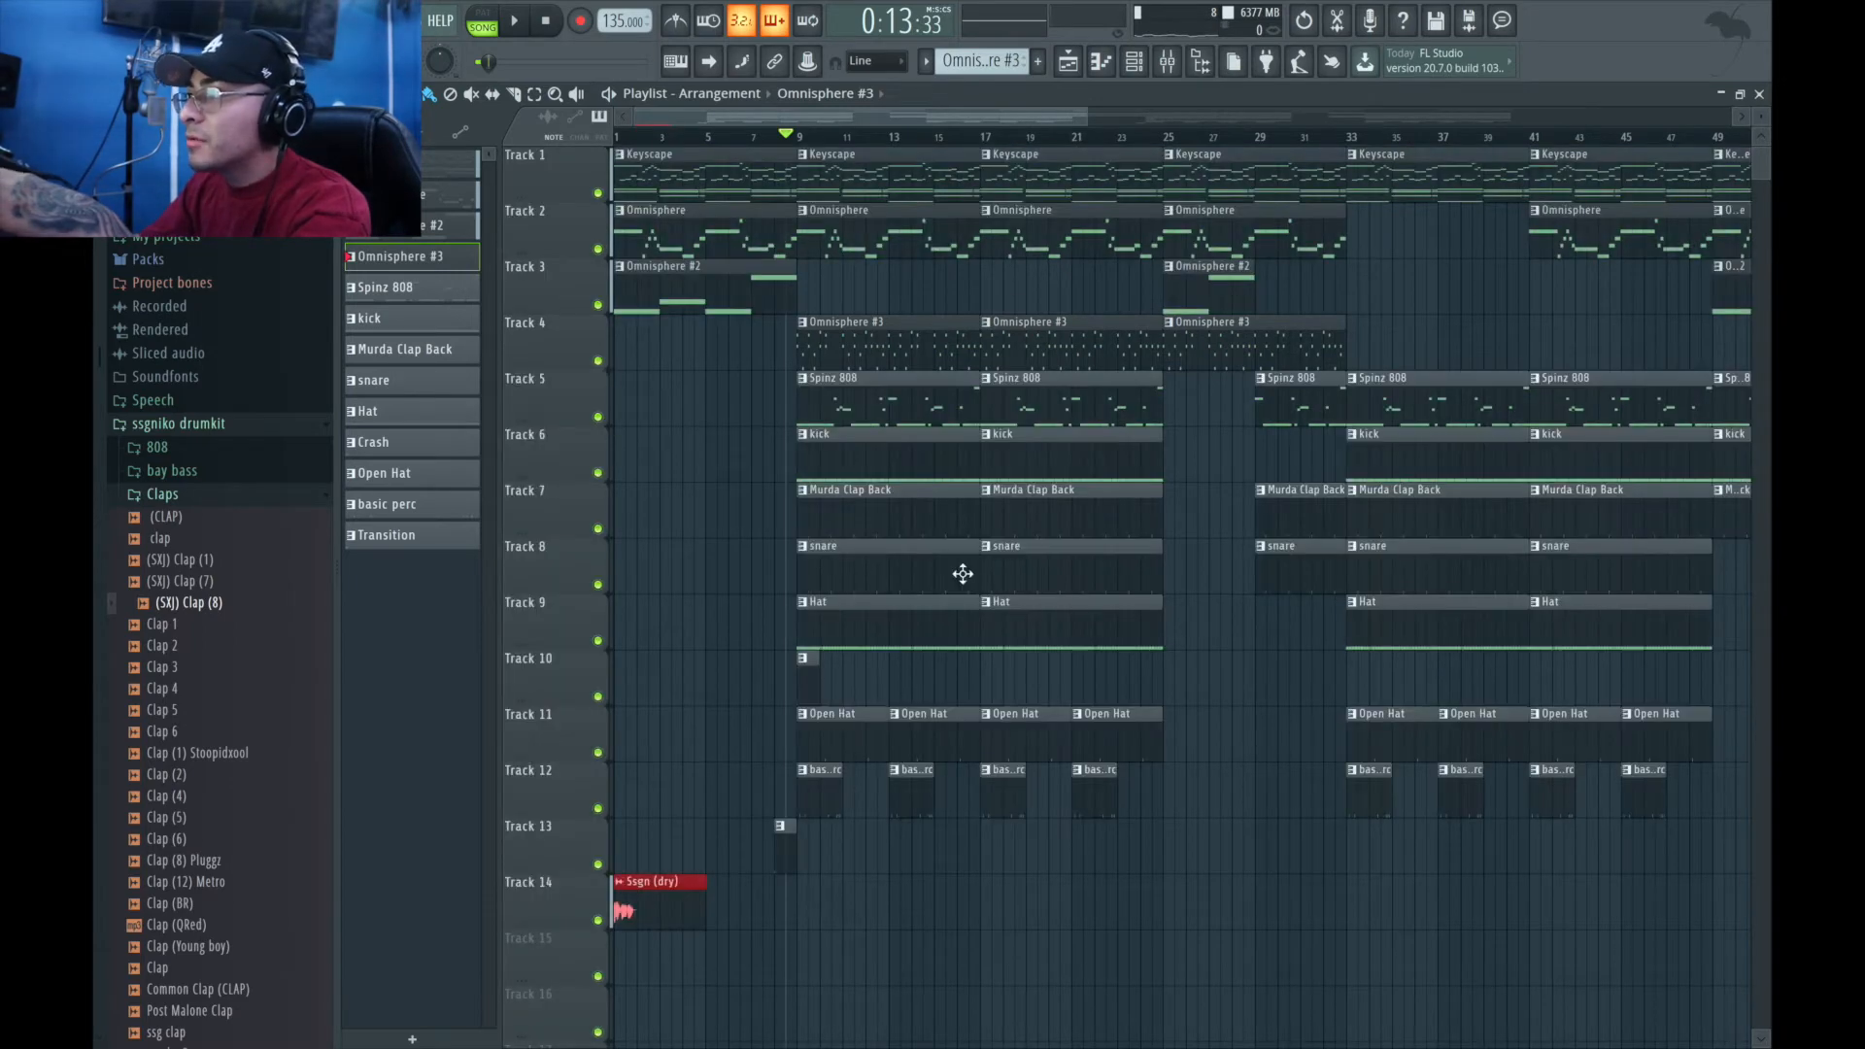
mouse_move(928, 827)
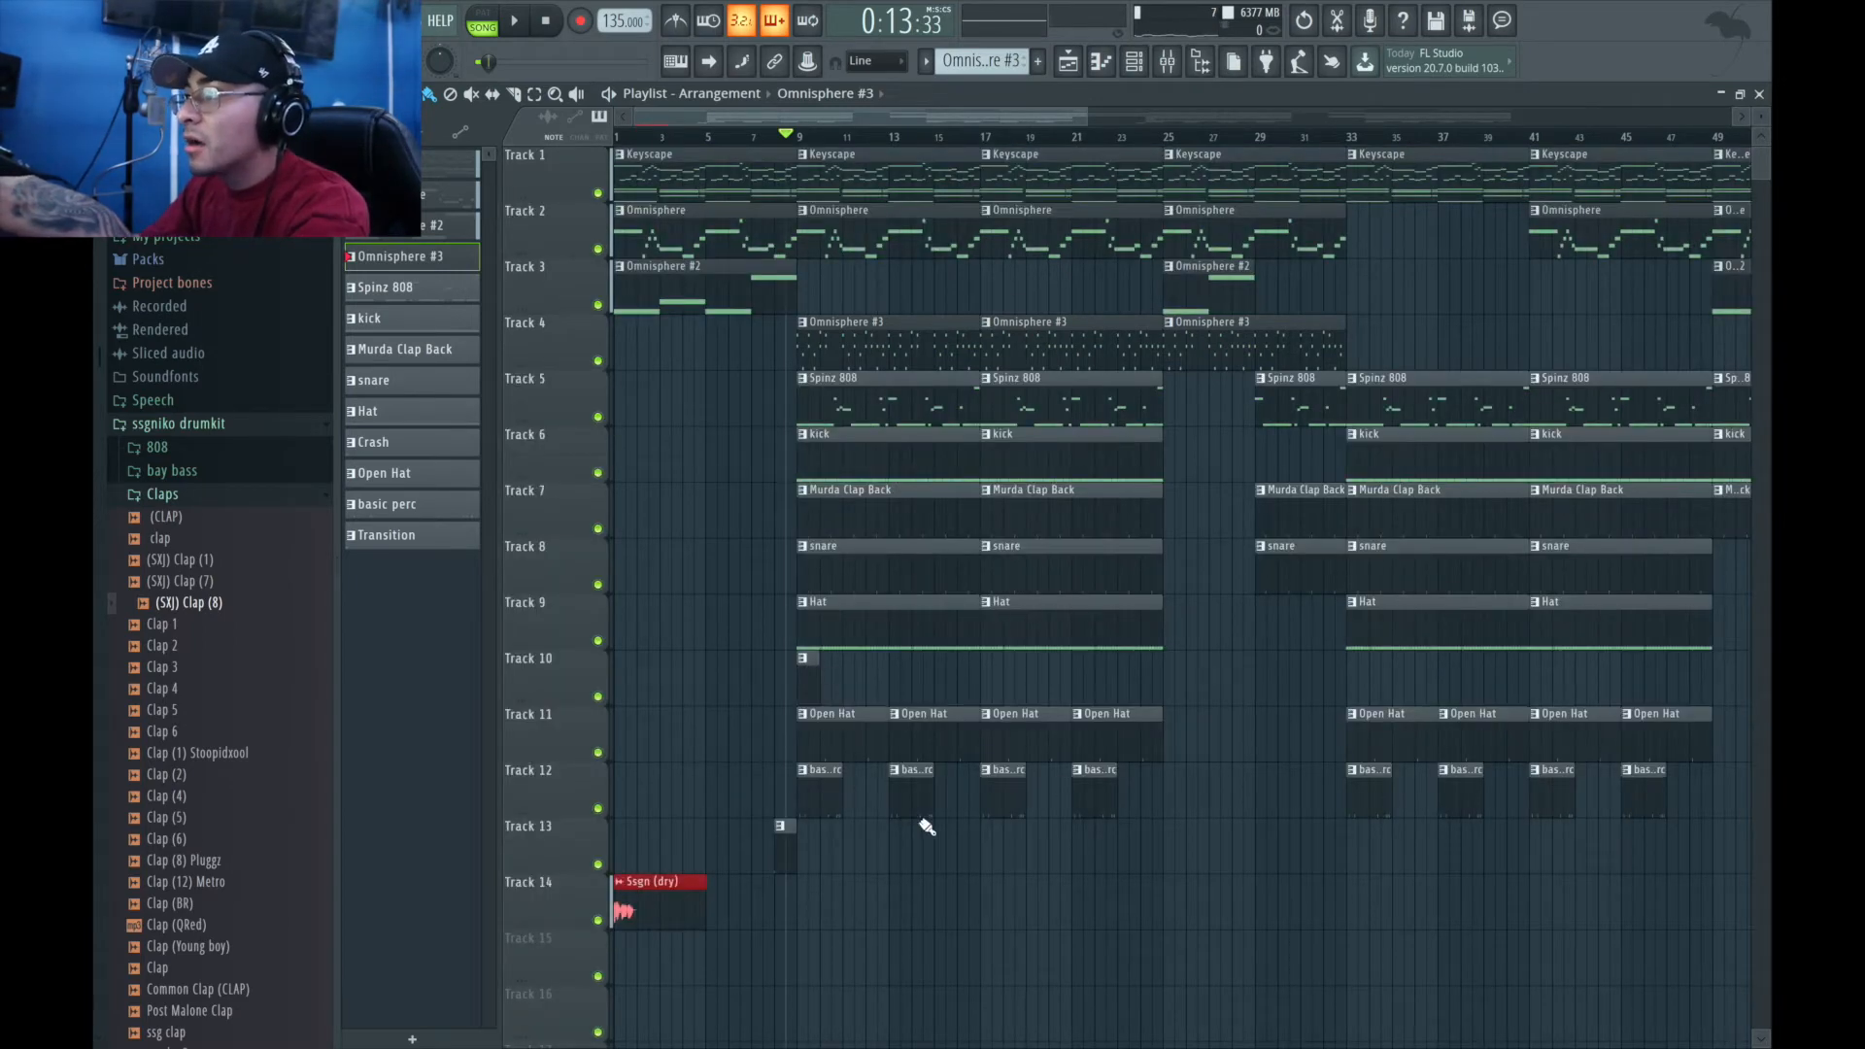
mouse_move(985, 609)
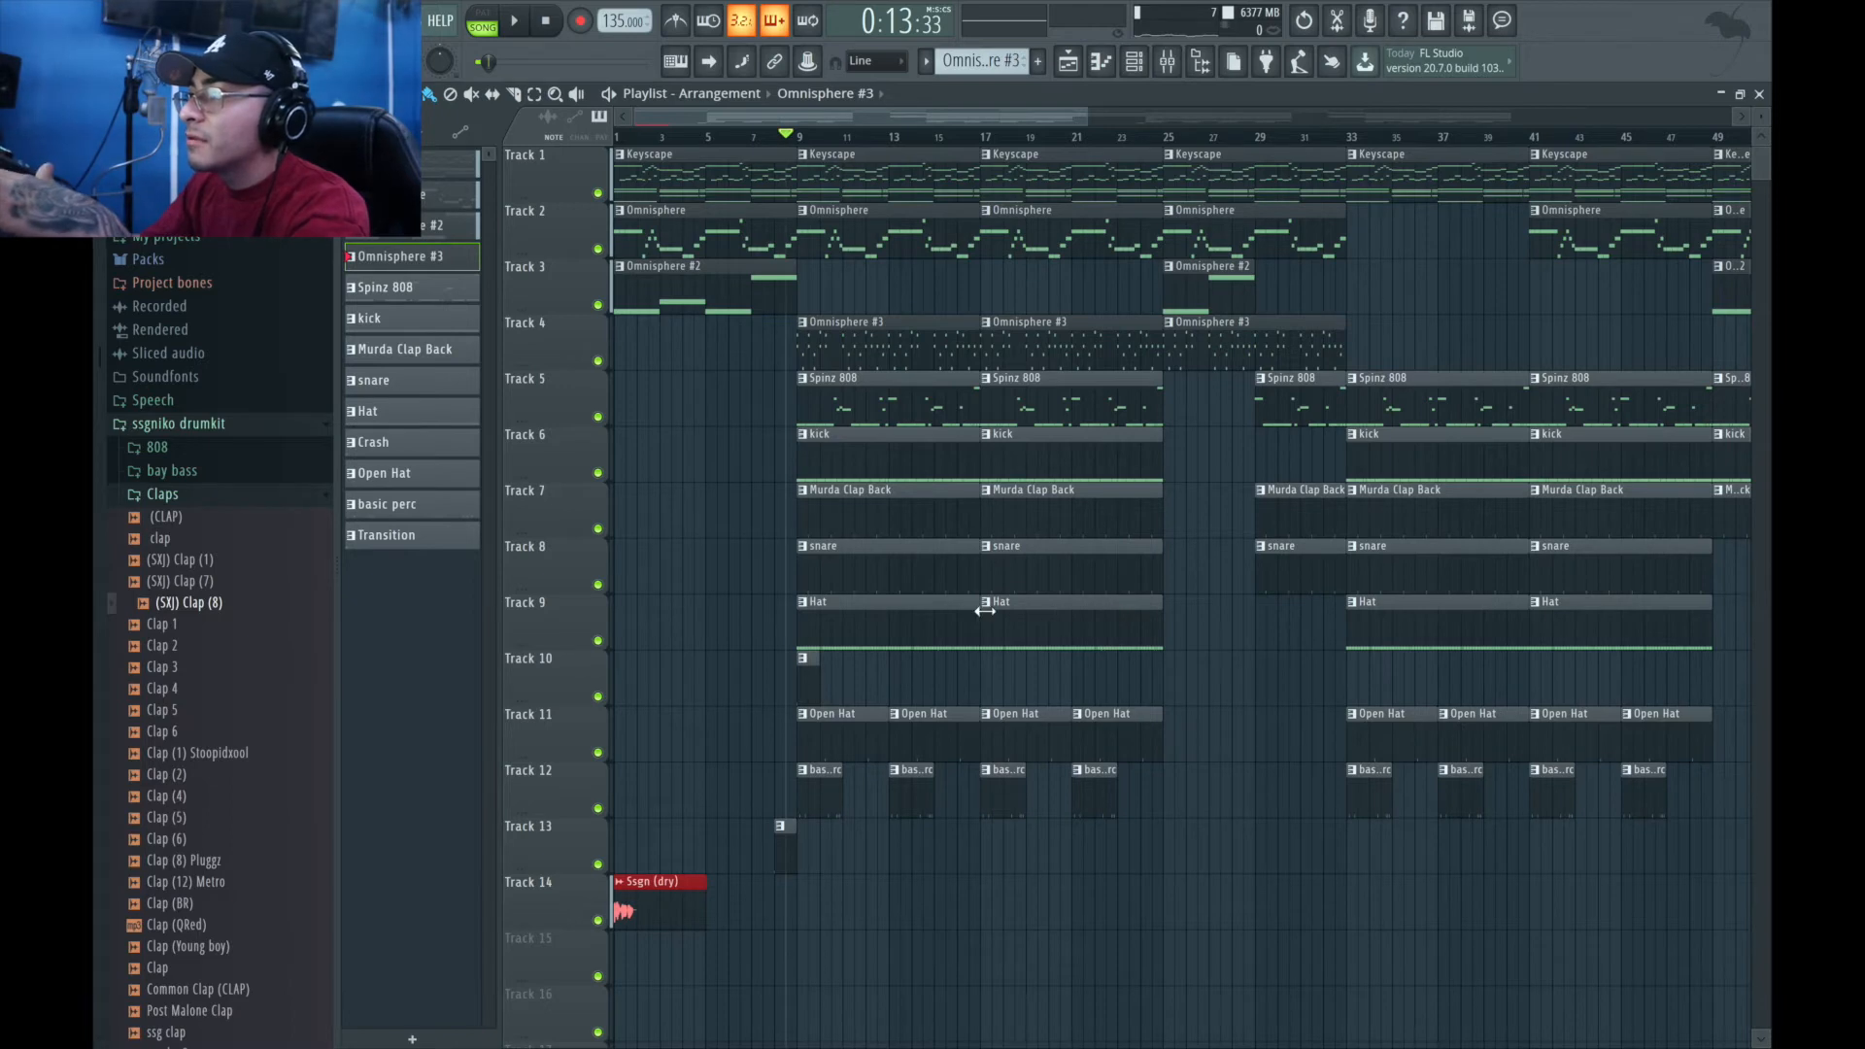
mouse_move(1045, 594)
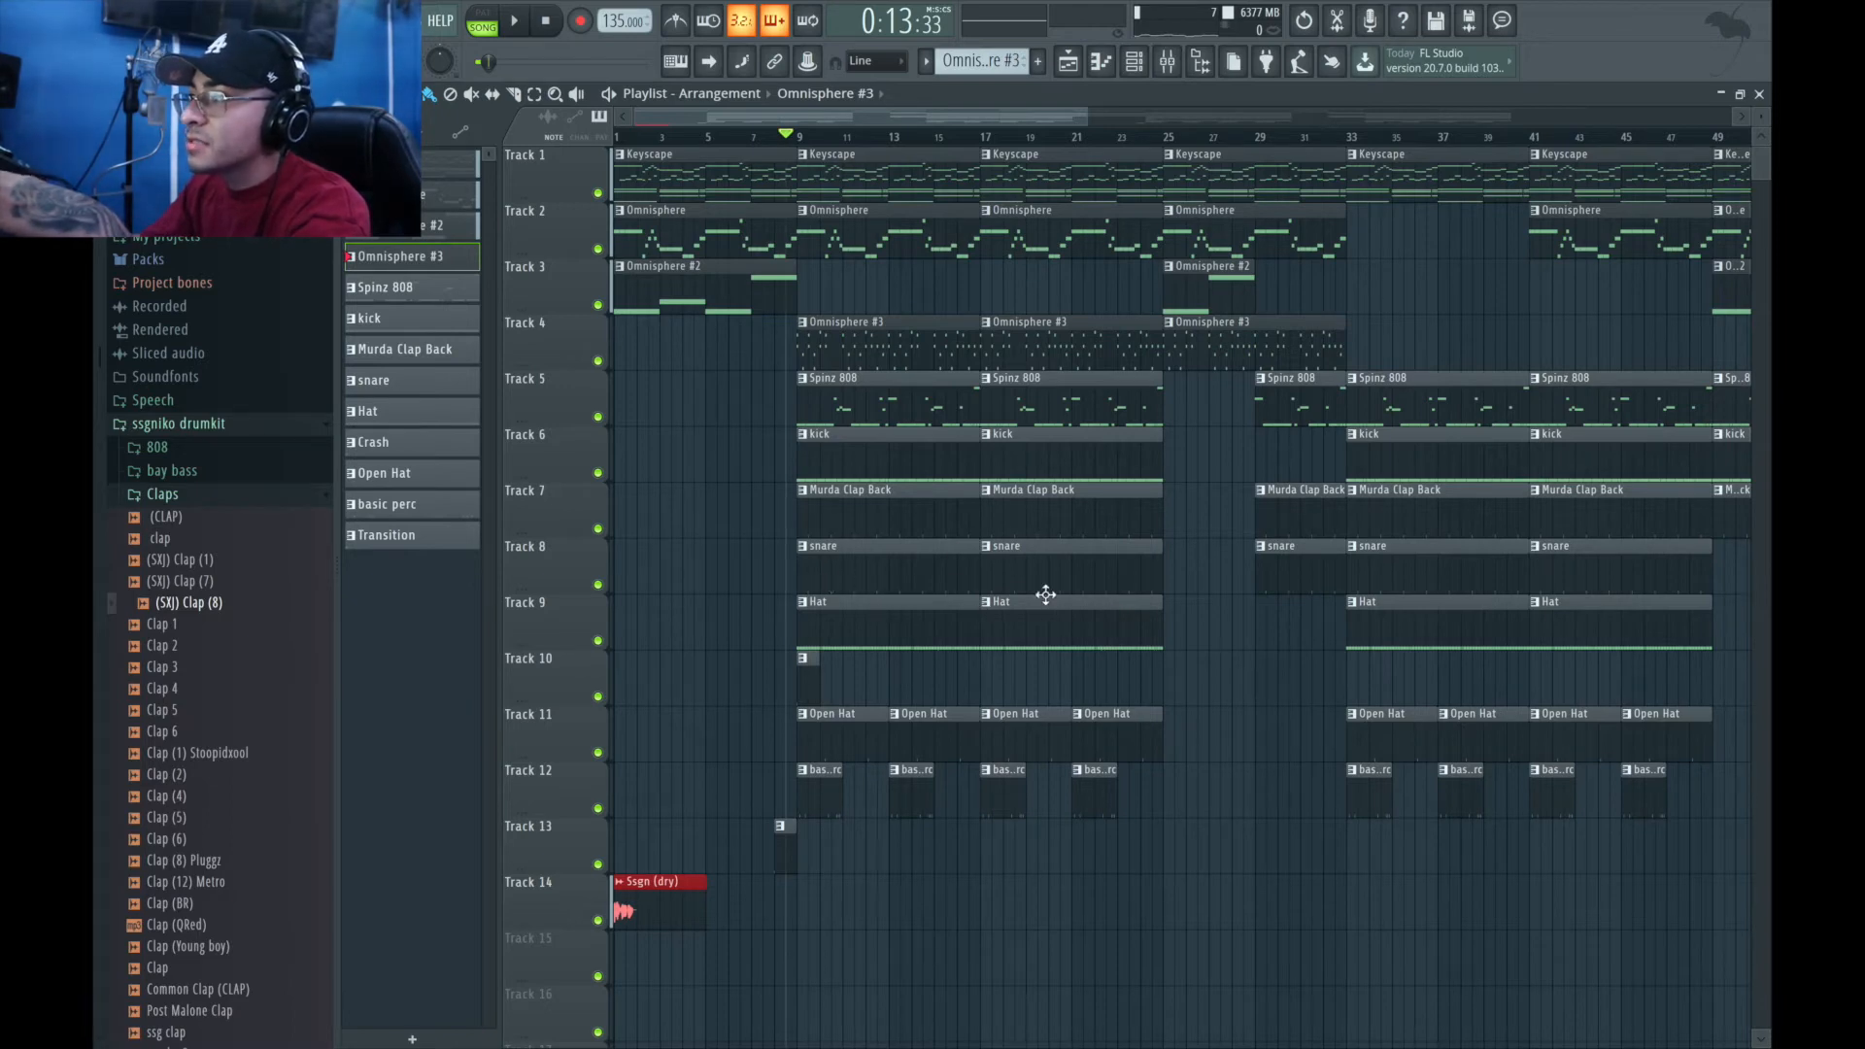
mouse_move(783, 926)
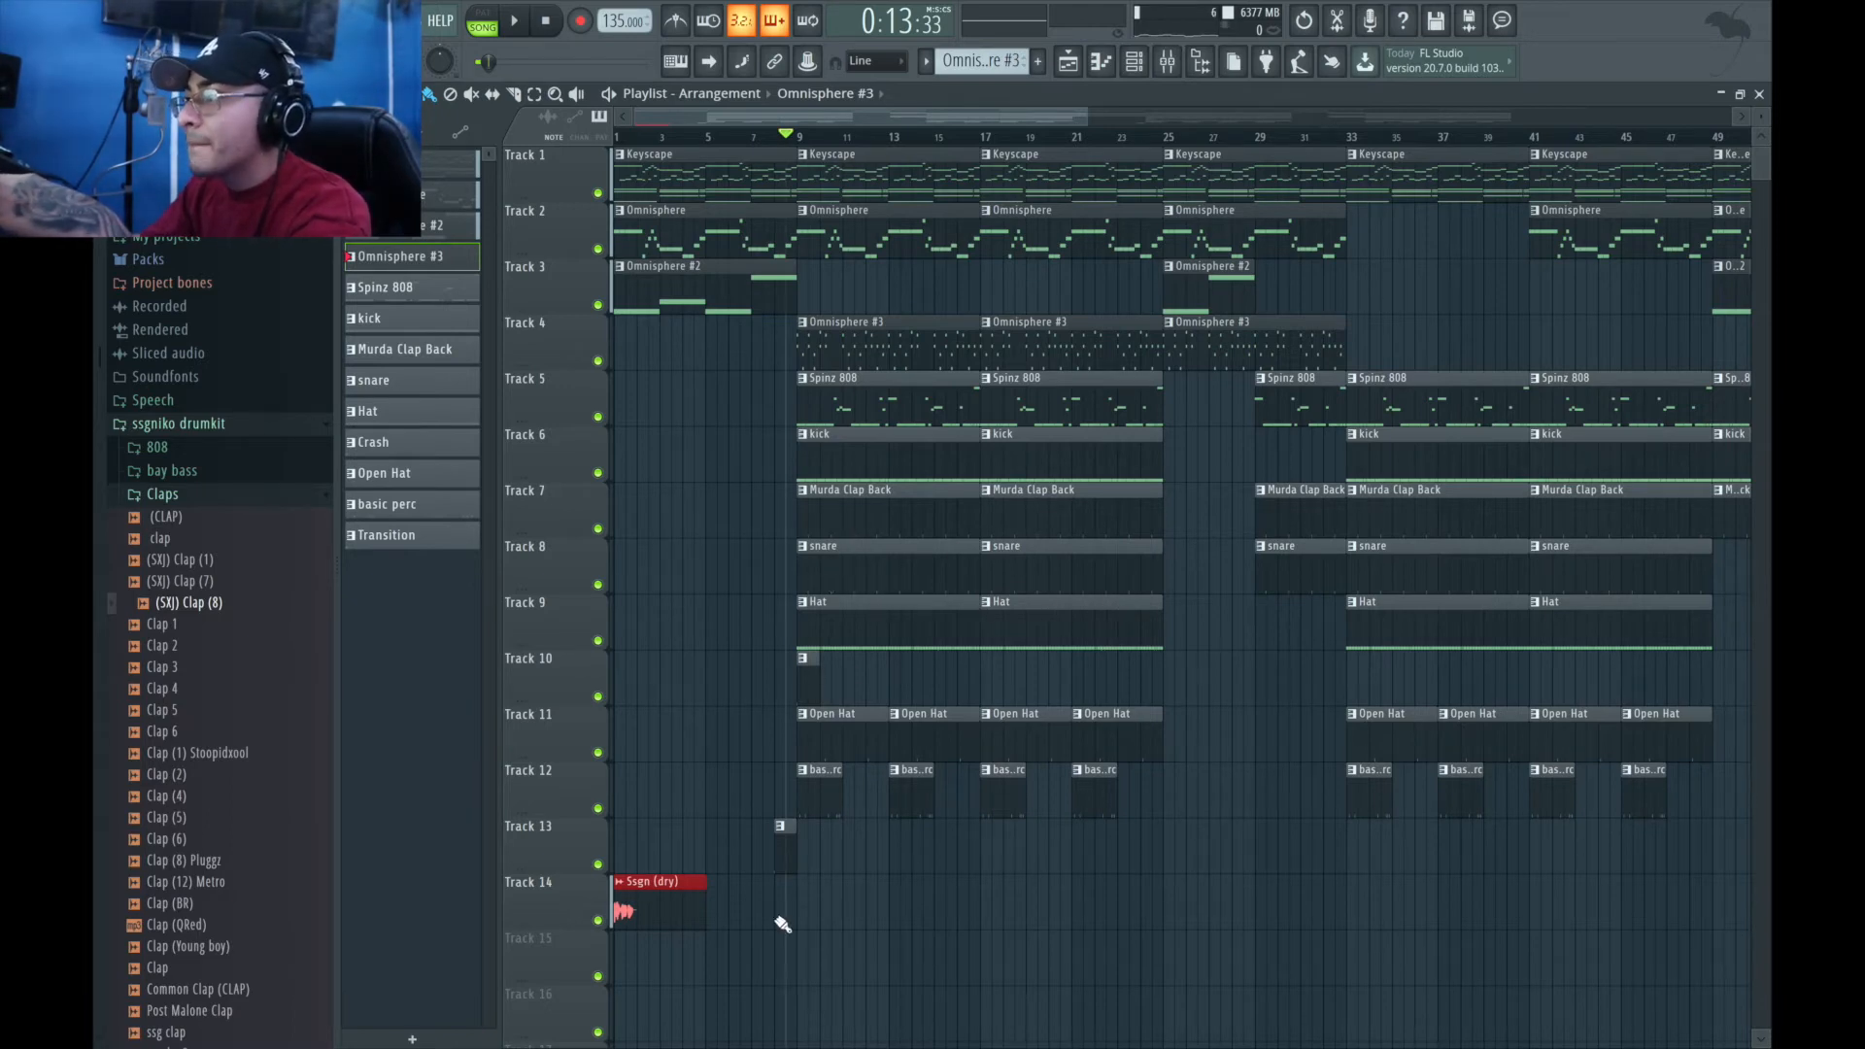
mouse_move(820, 690)
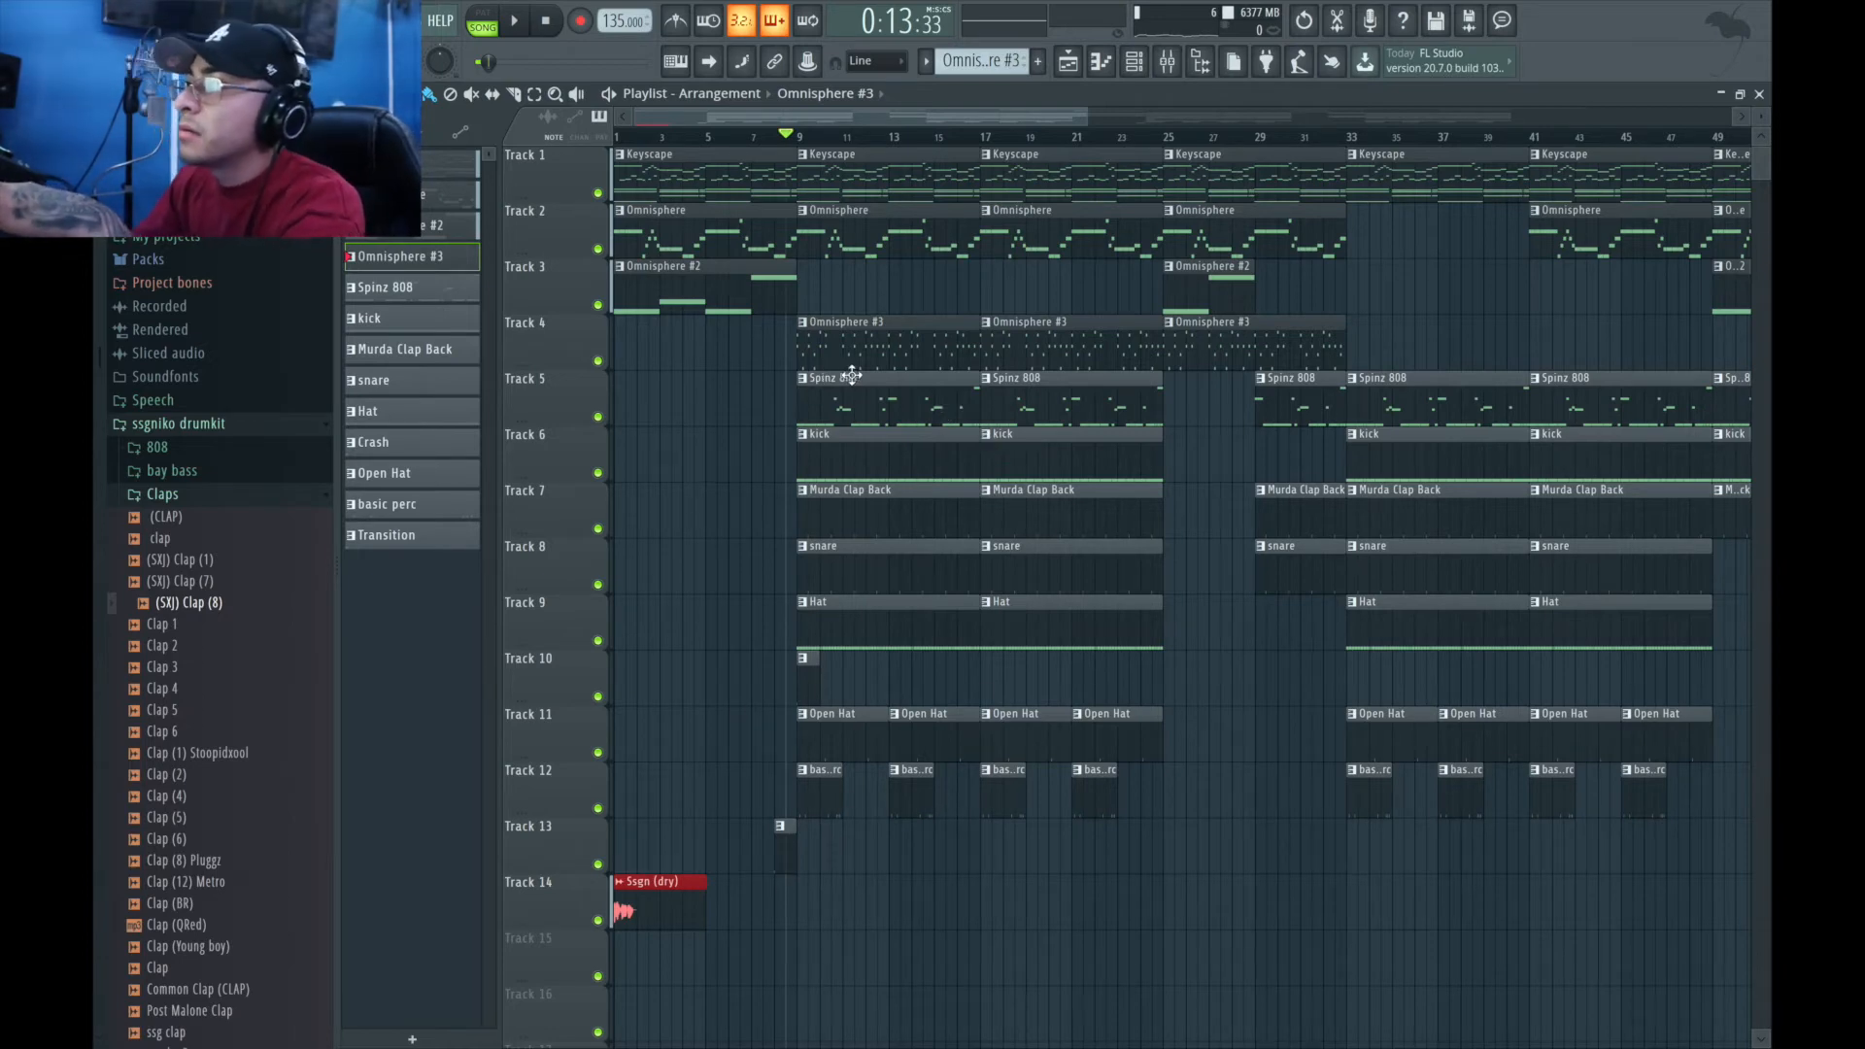
double_click(845, 378)
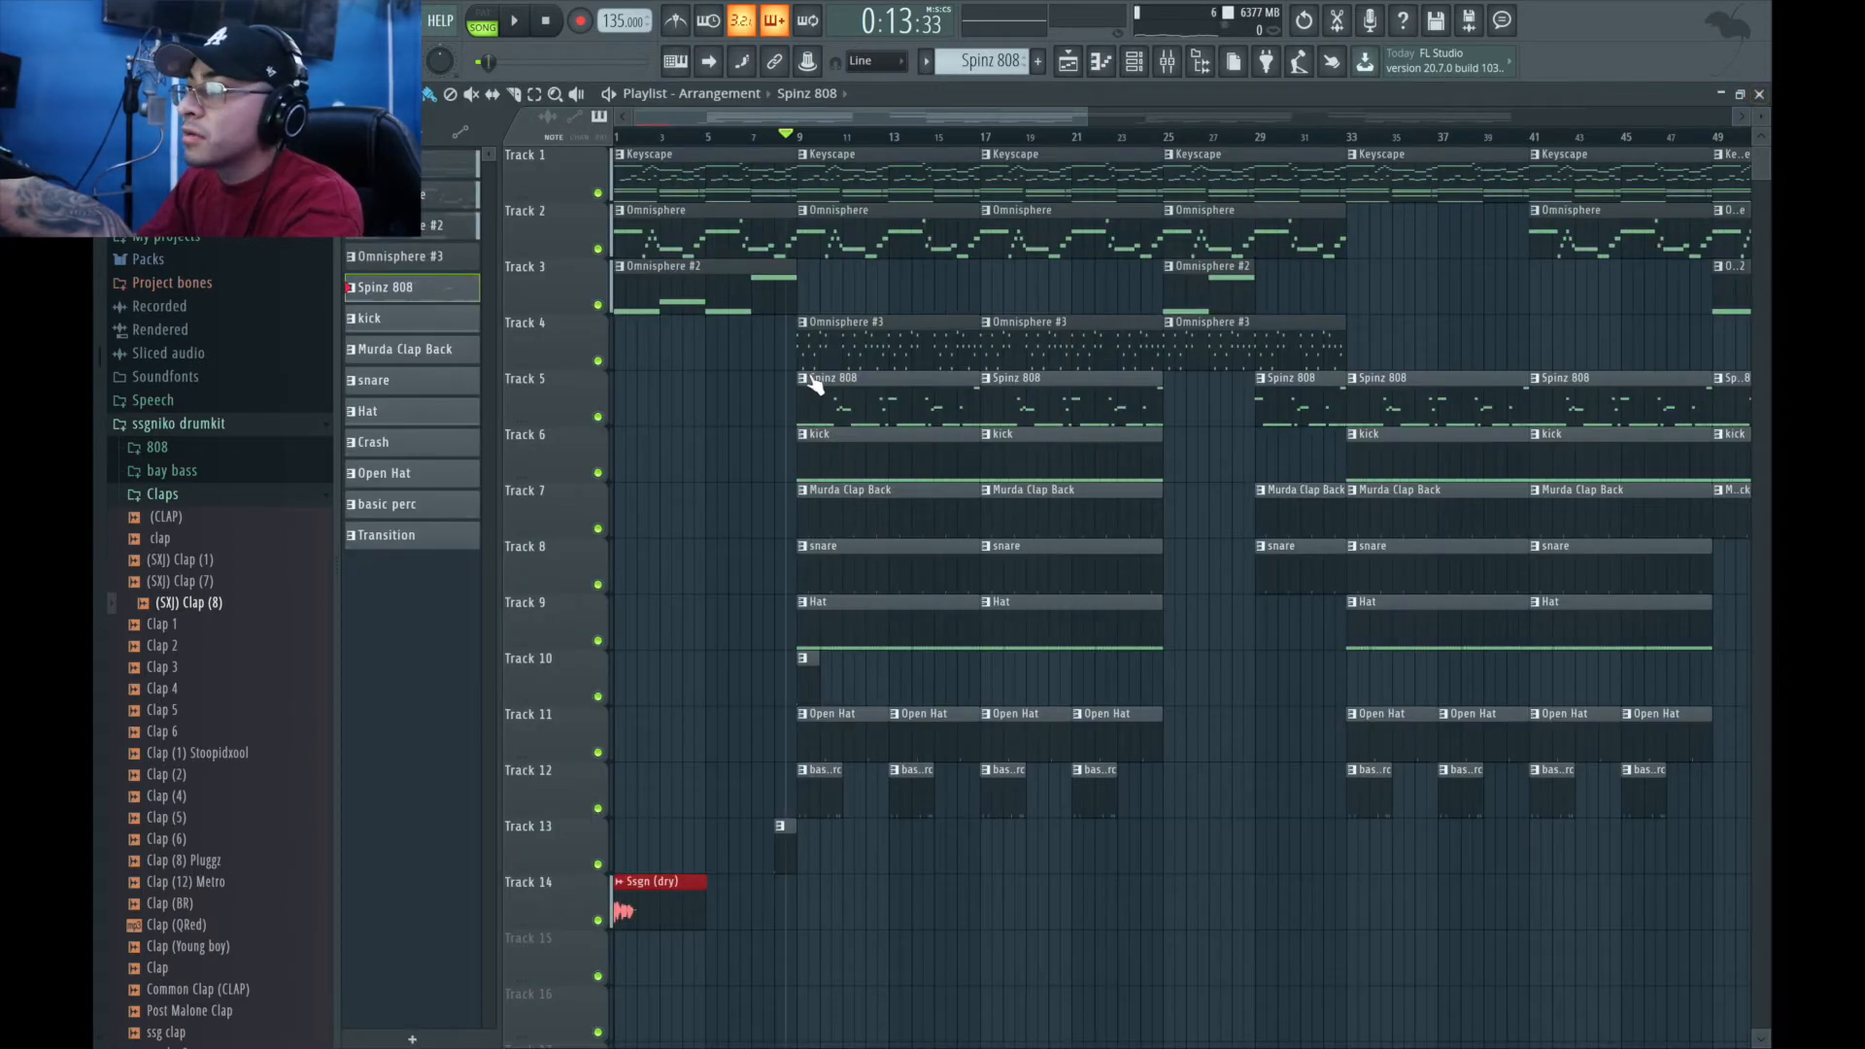
mouse_move(606, 438)
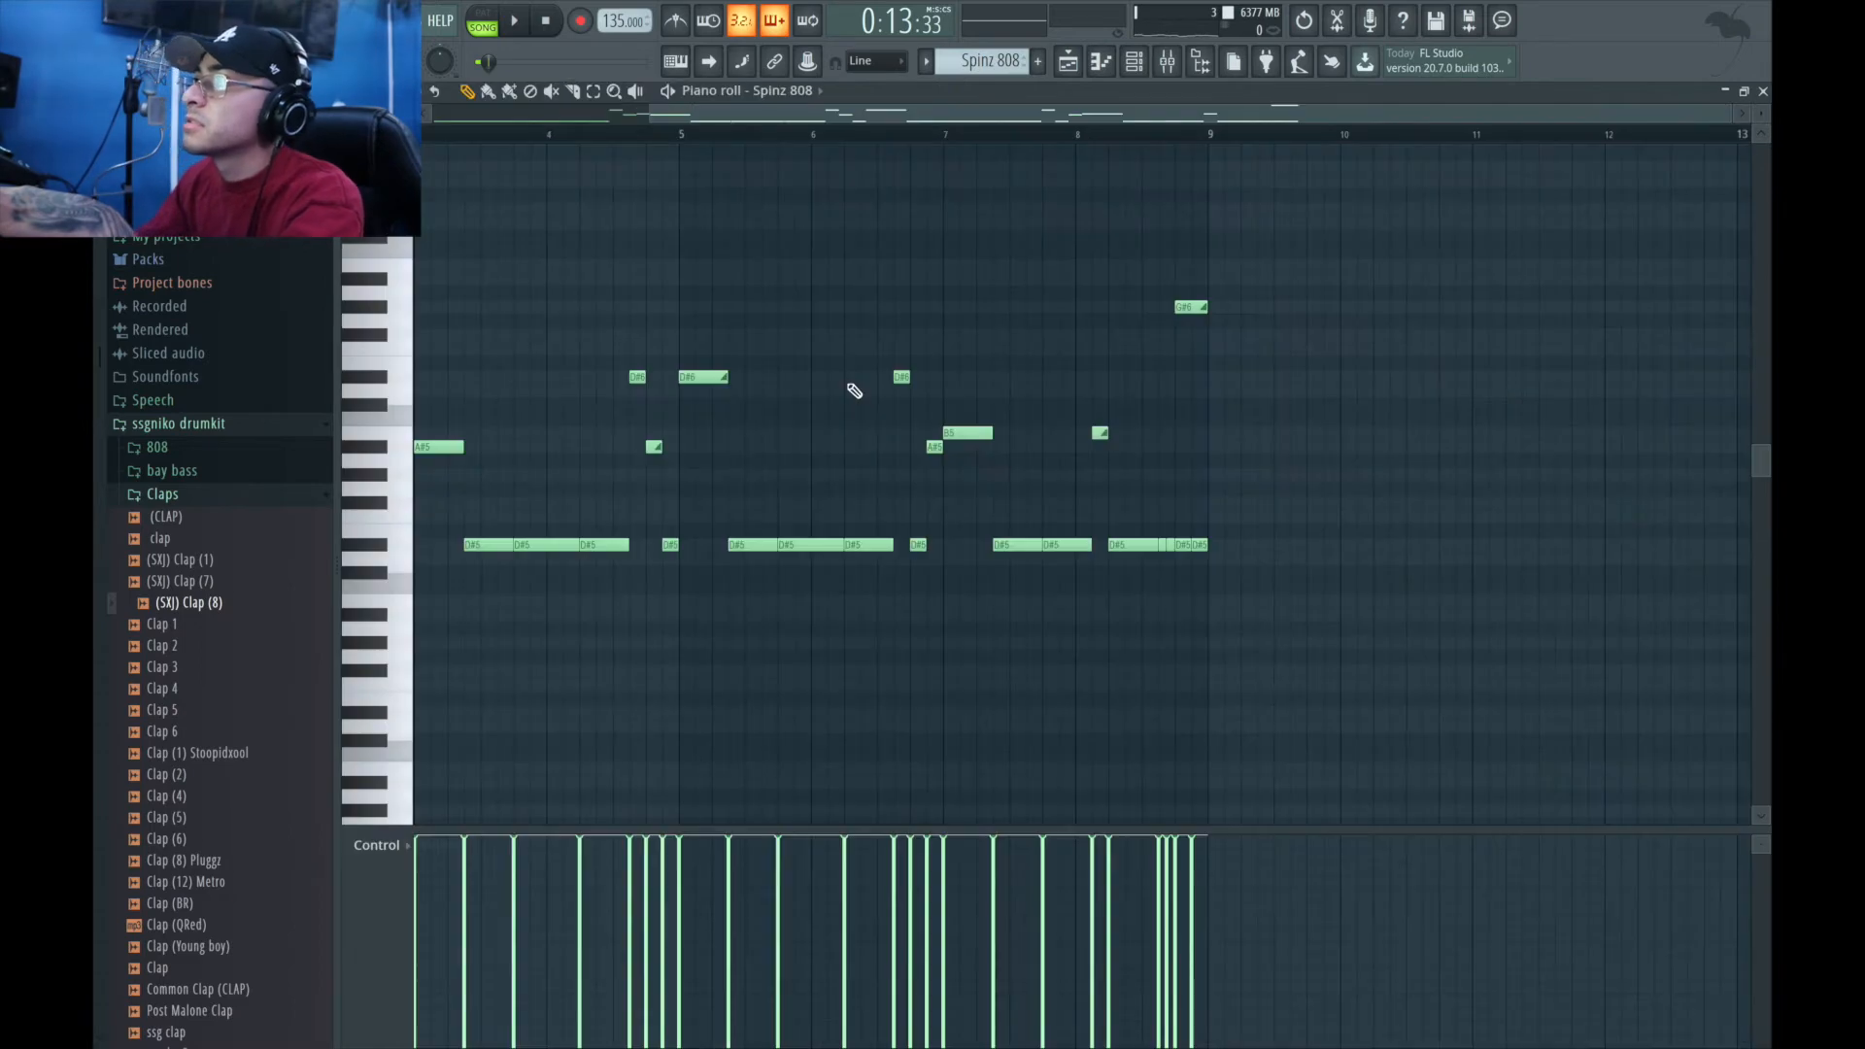
Step: Play the arrangement with only the 808 and drums audible
click(514, 20)
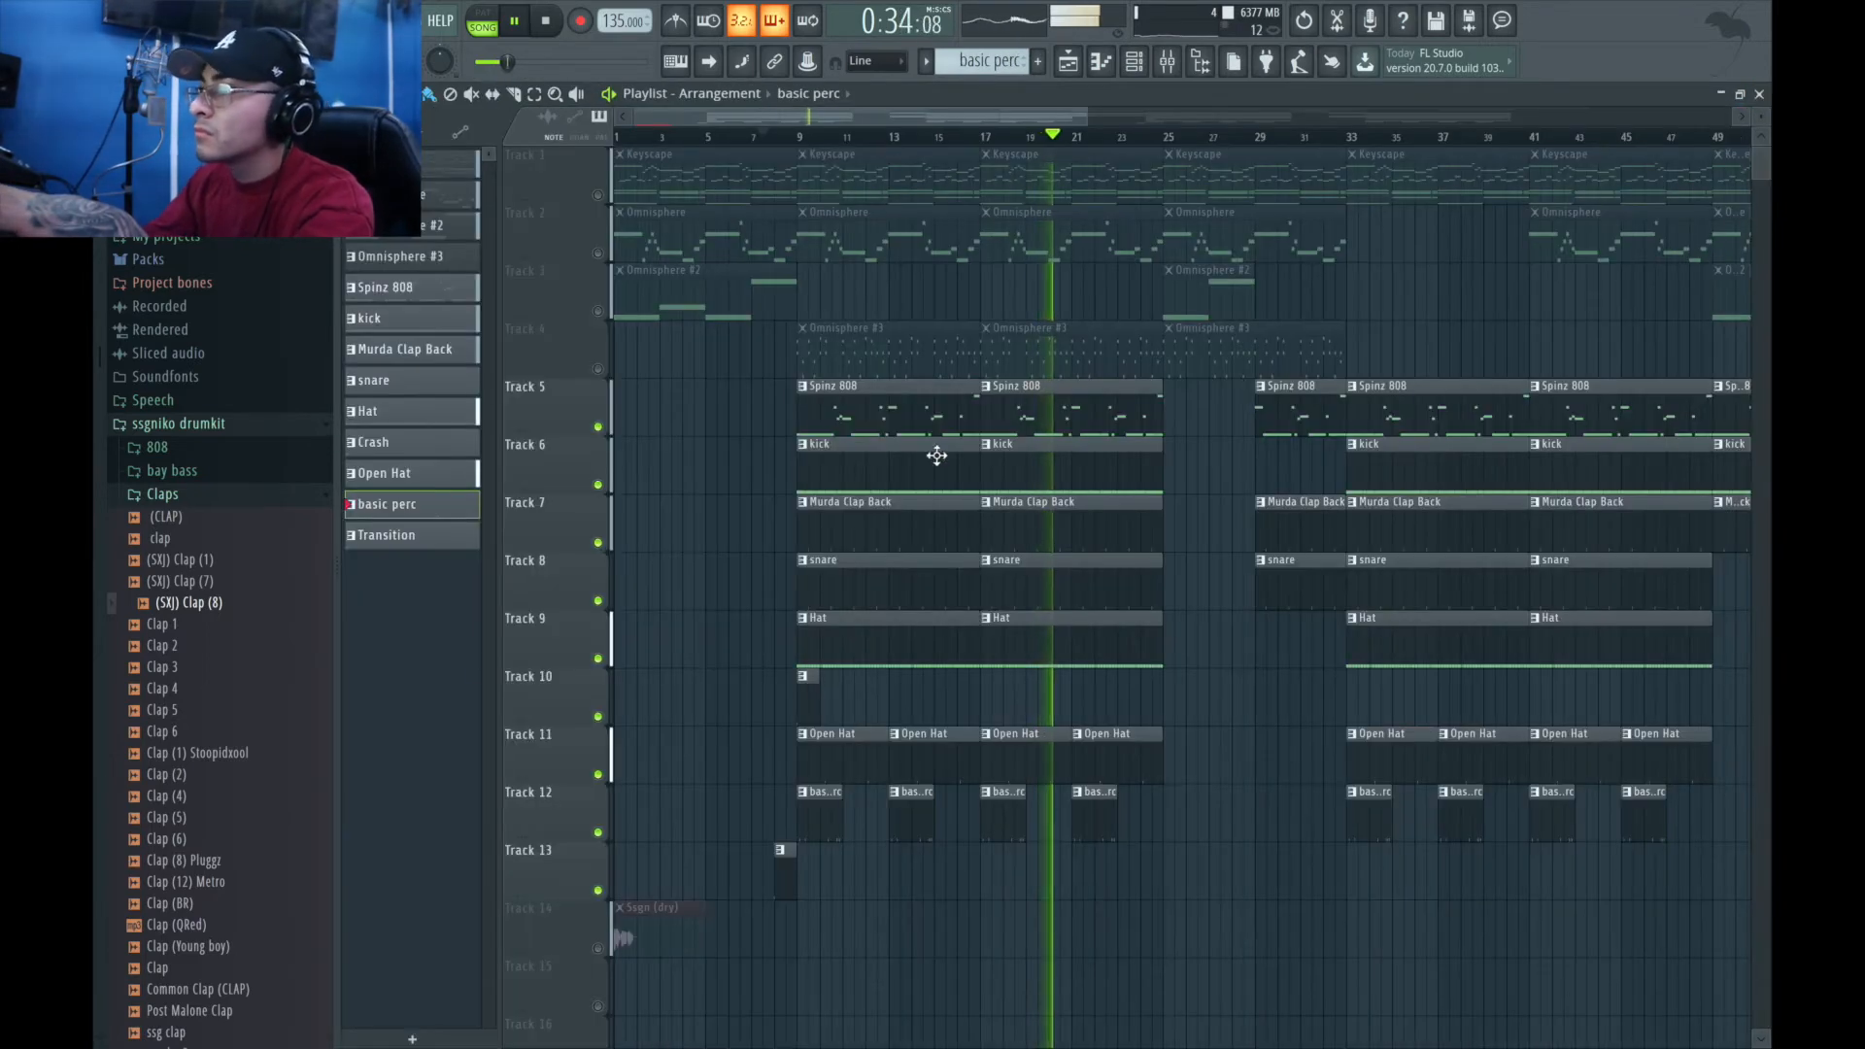
Step: Stop playback of the full arrangement with all tracks unmuted
click(545, 20)
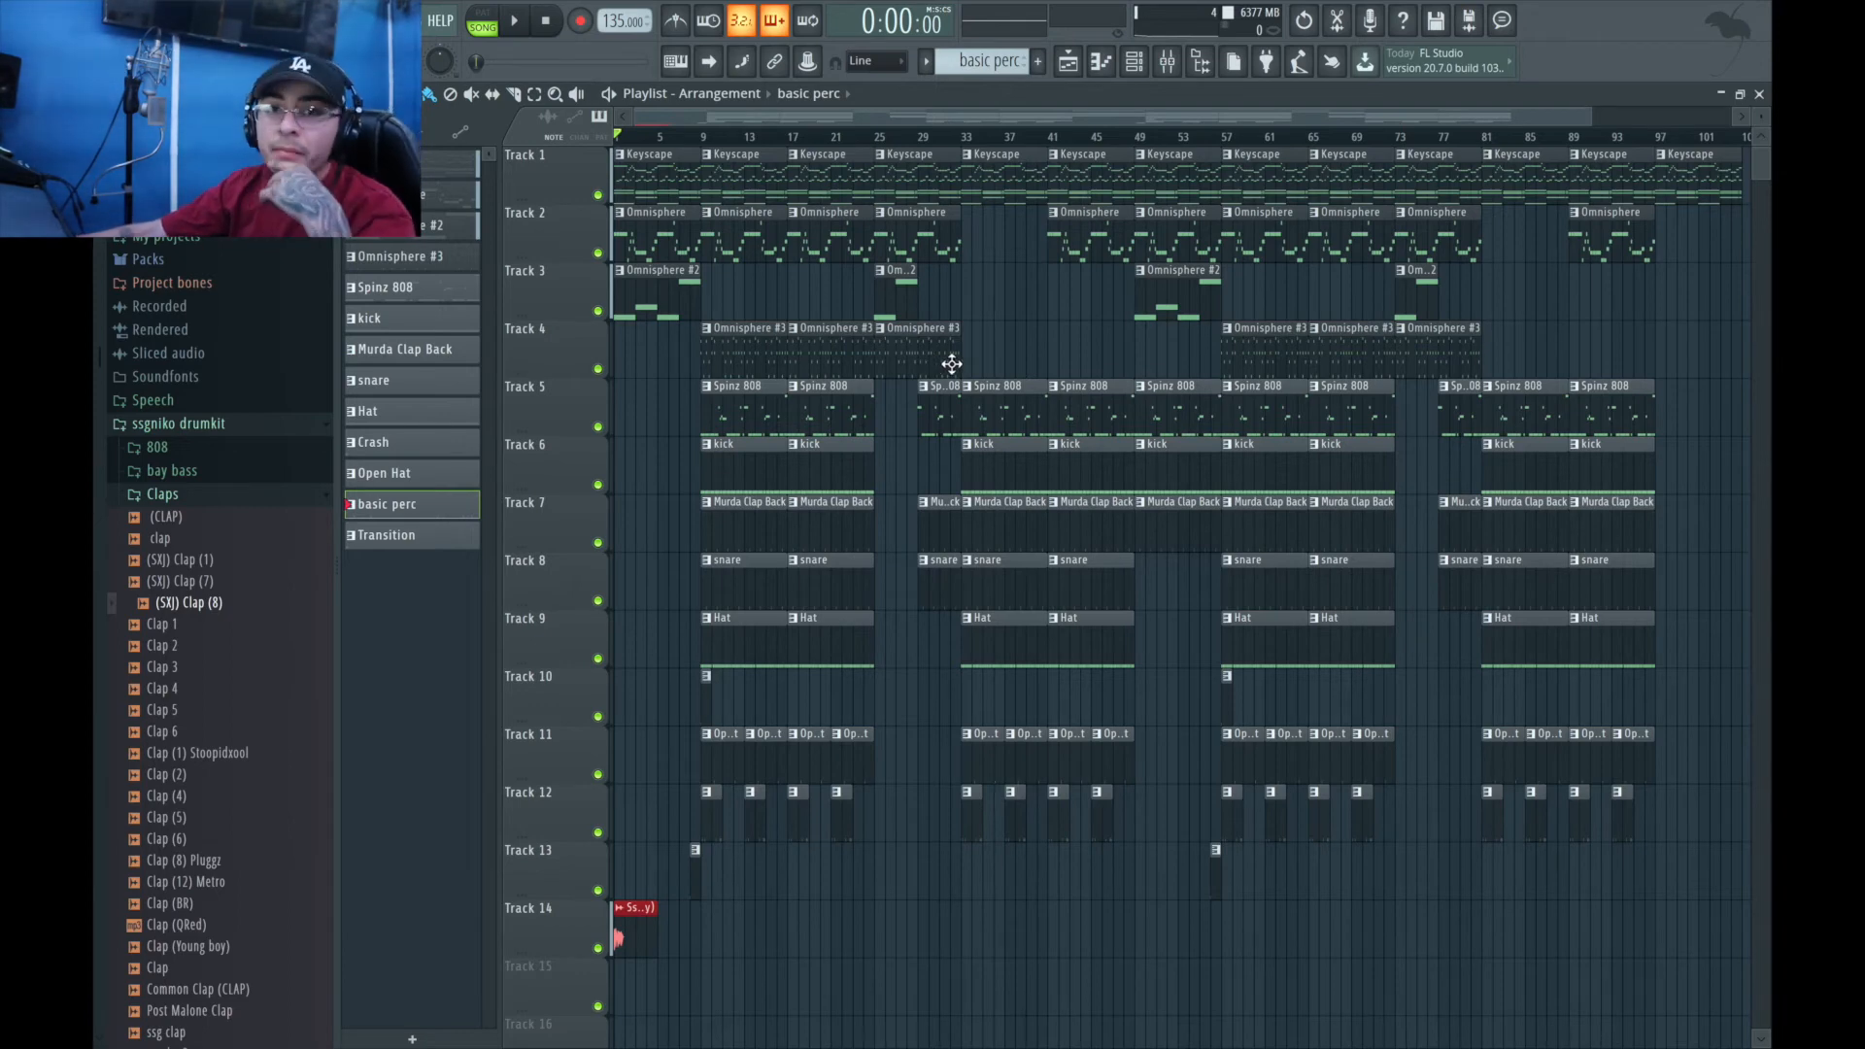
mouse_move(688, 249)
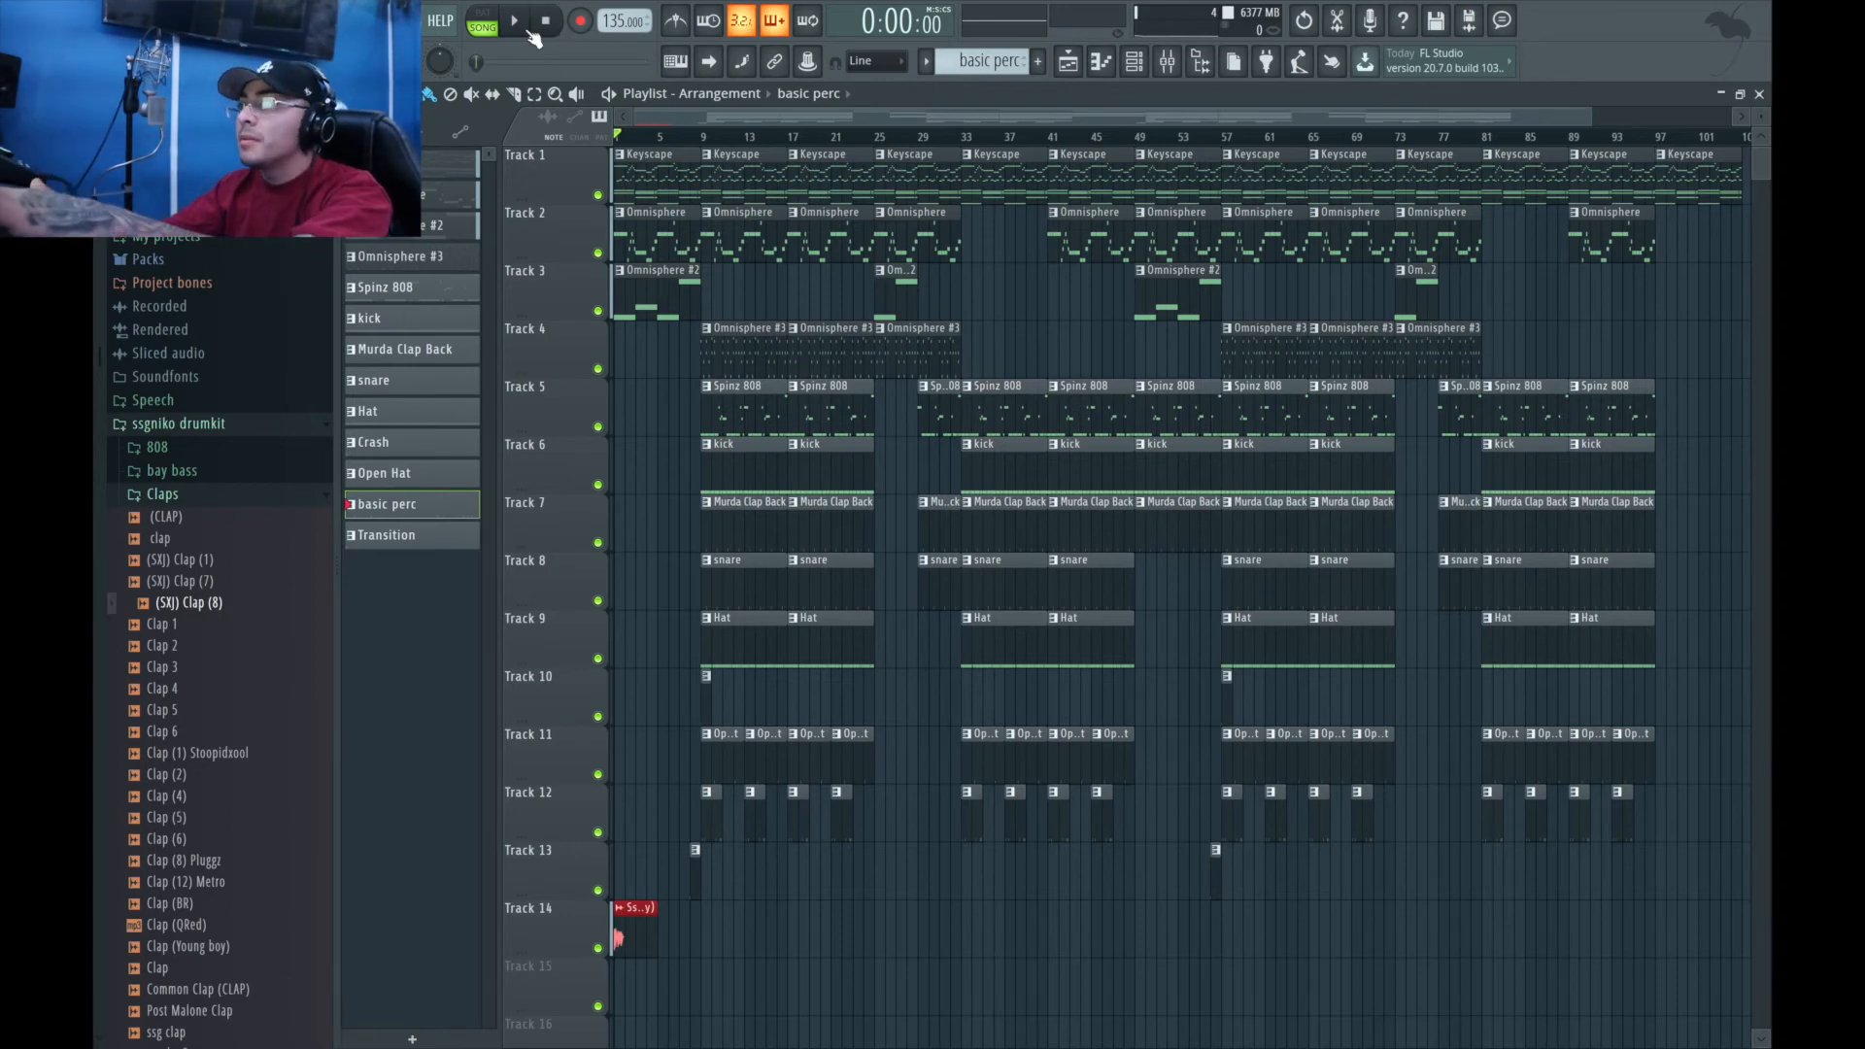
Step: Start Song-mode playback of the full arrangement from the beginning
click(513, 21)
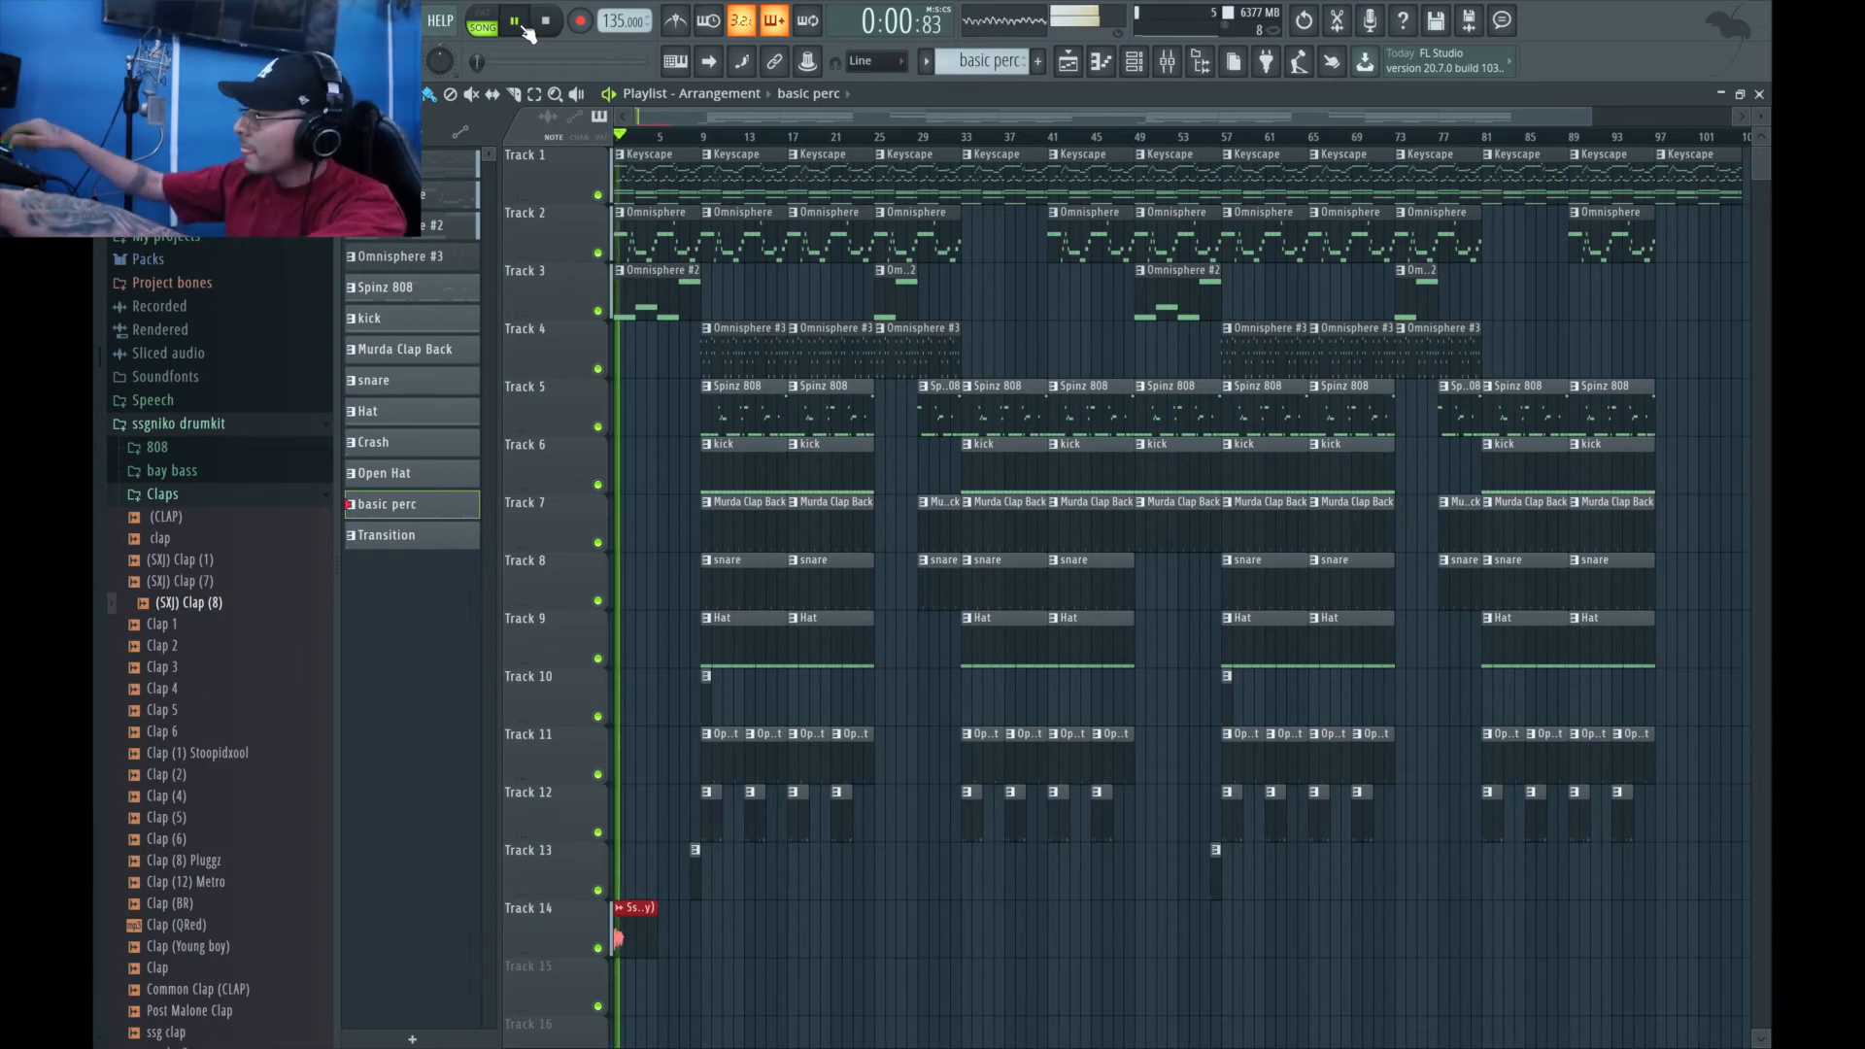